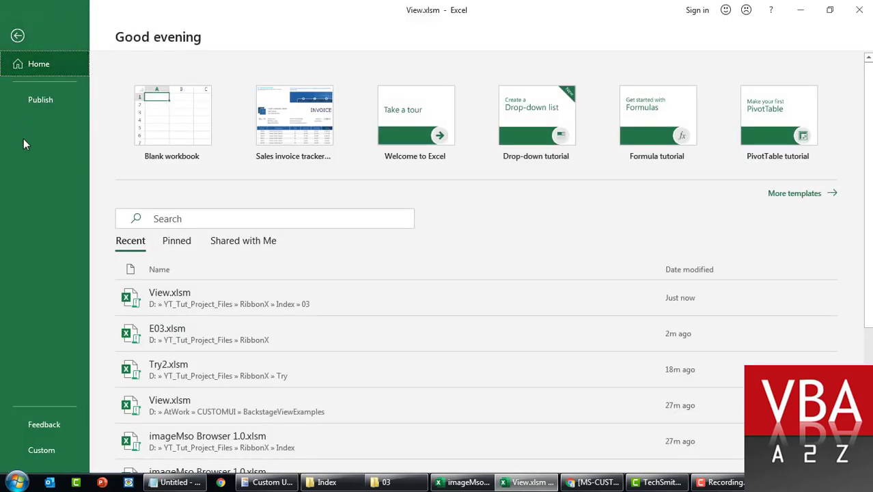
mouse_move(41, 119)
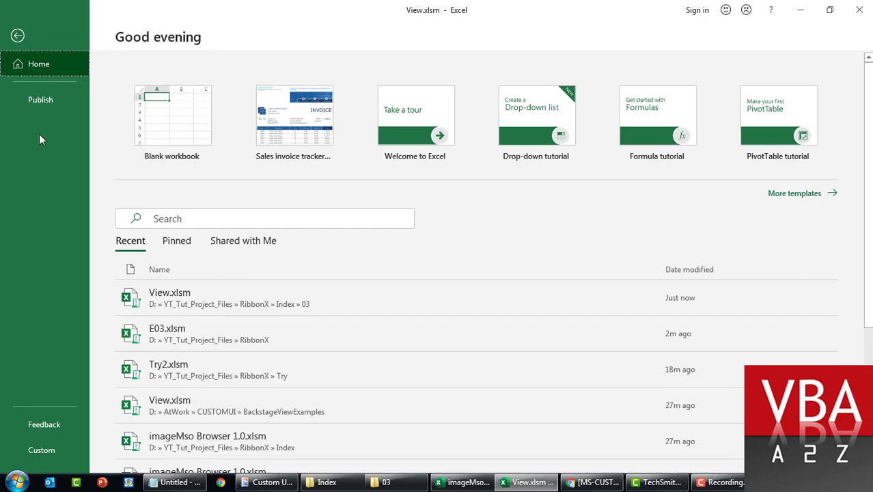
Step: Show View.xlsm's Custom Backstage page listing Custom Task Group, Category One and Tasks 1–3
left_click(41, 450)
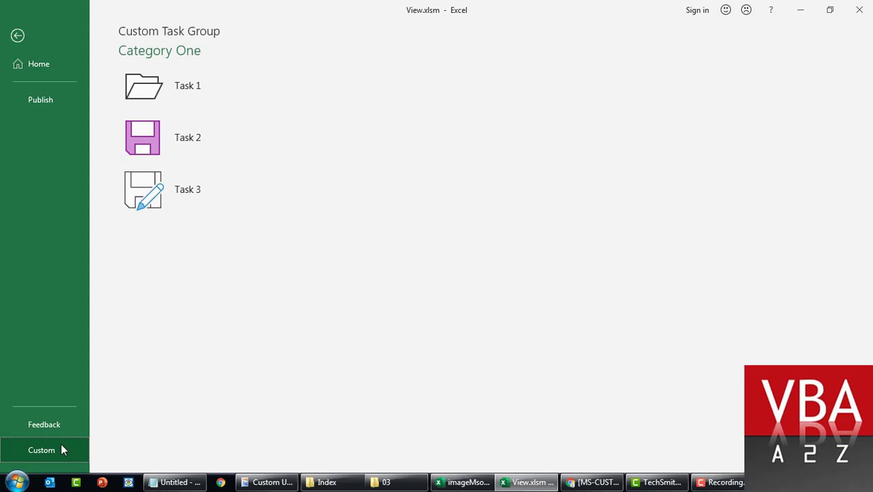
mouse_move(81, 452)
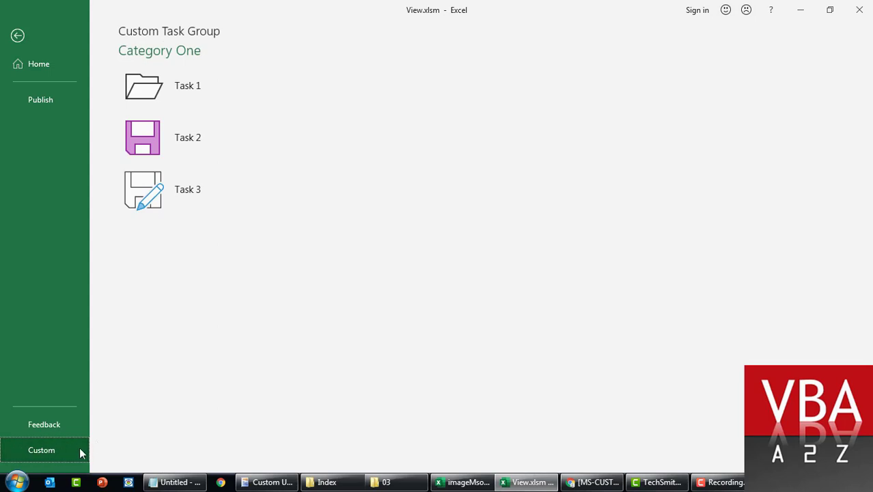
mouse_move(17, 36)
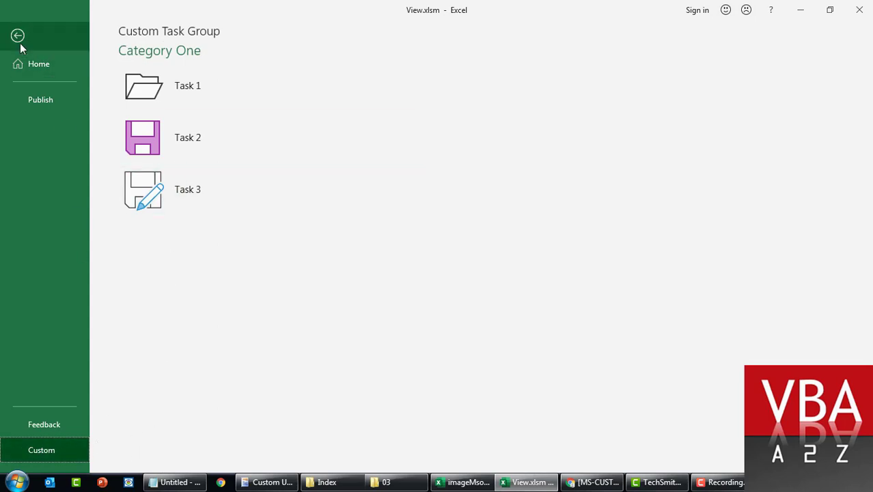
Step: Save a new blank workbook as E03.xlsm in folder 03, then switch to imageMso Browser
left_click(18, 35)
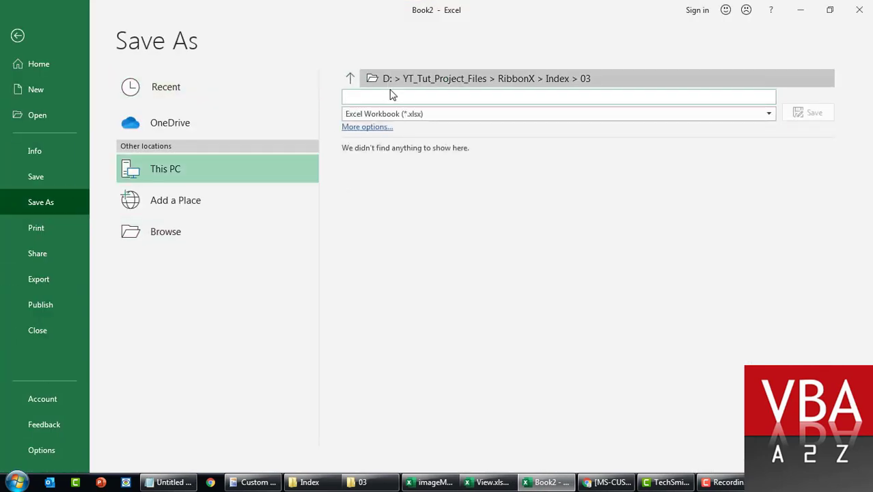
type("E")
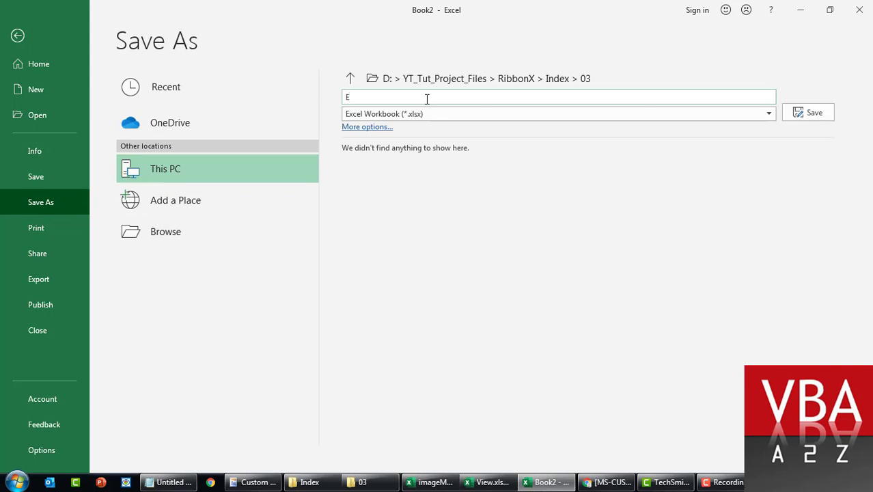
type("0")
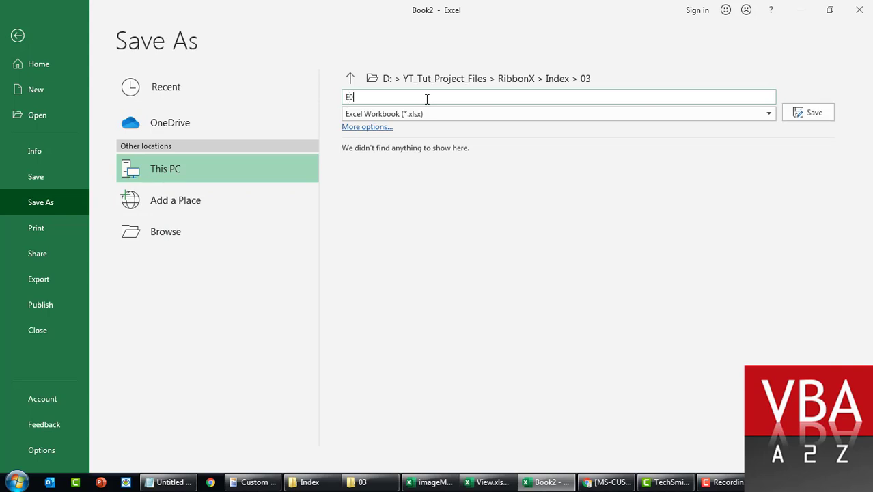
left_click(768, 113)
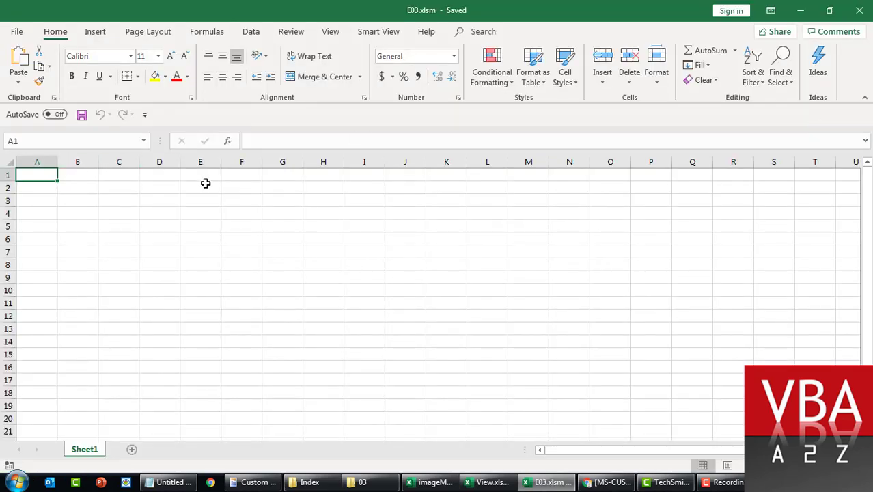
left_click(527, 483)
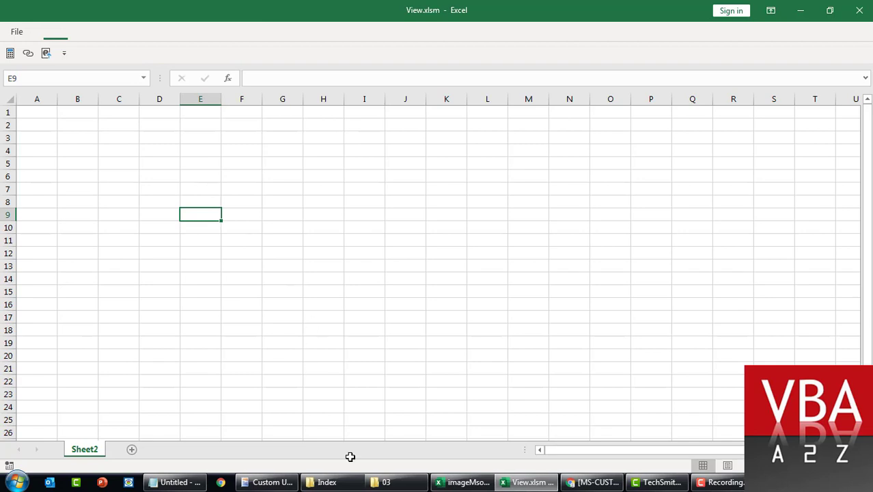
left_click(499, 482)
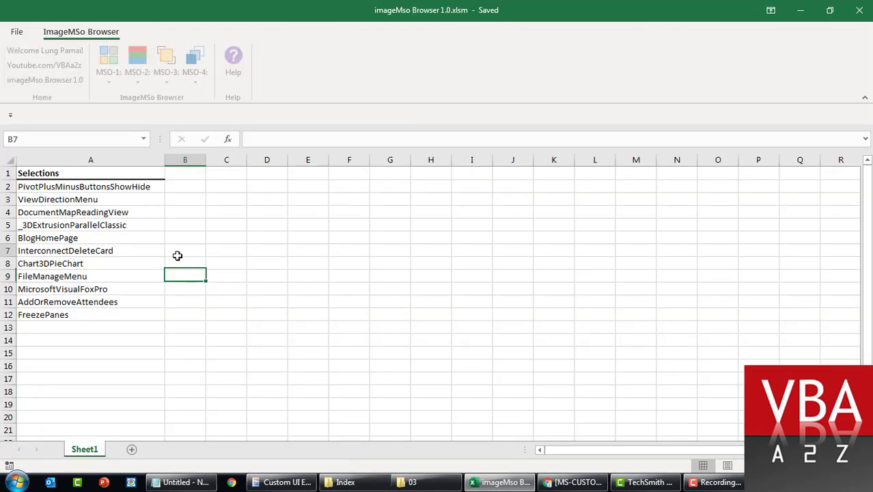
Step: Open E03.xlsm from the Index > 03 folder in Custom UI Editor
left_click(280, 482)
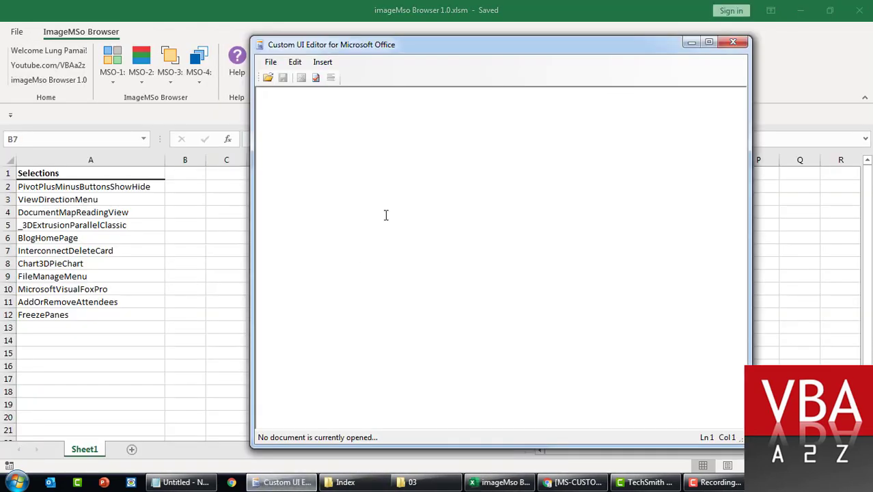
left_click(268, 77)
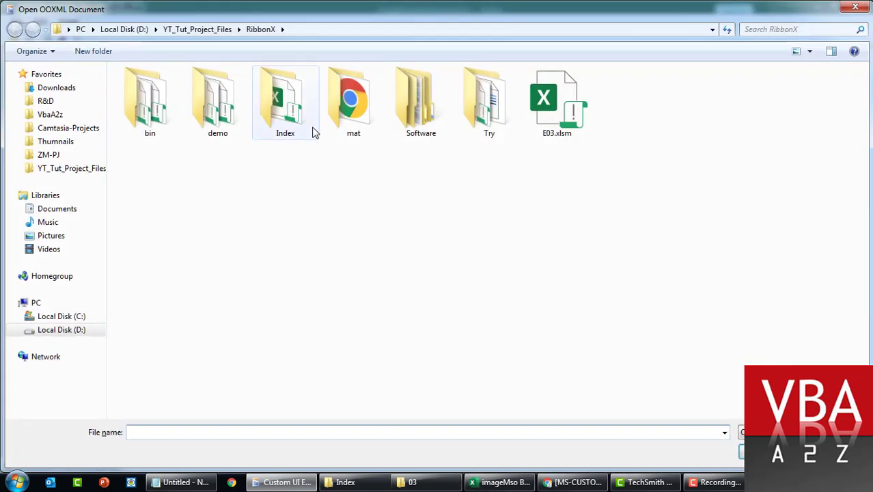
double_click(285, 99)
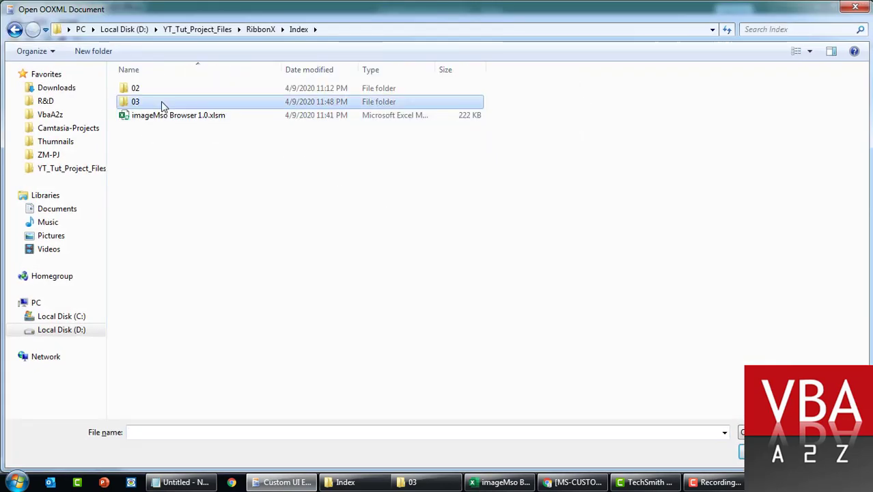
double_click(135, 101)
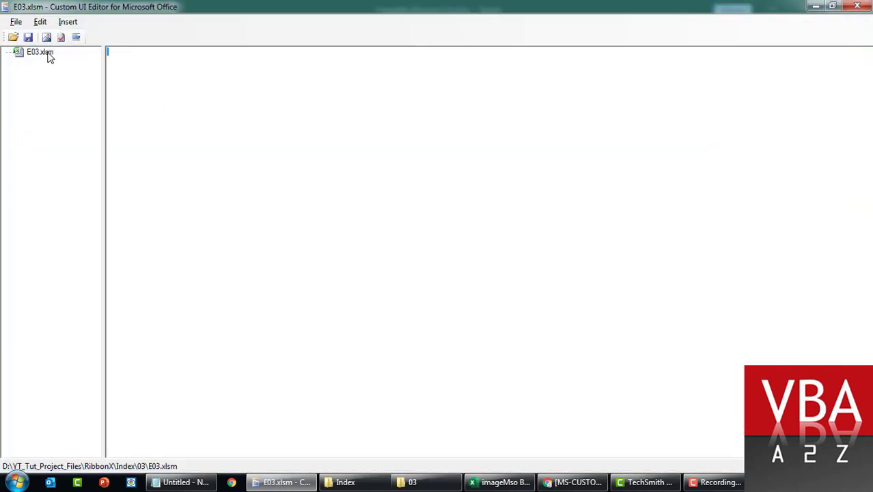
Step: Add an Office 2010 Custom UI Part with the Custom Tab sample and startFromScratch true
right_click(40, 52)
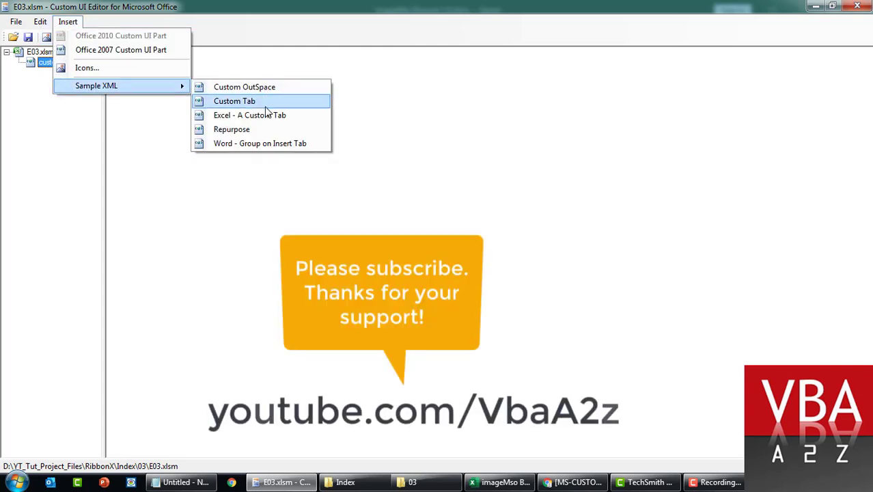
left_click(234, 101)
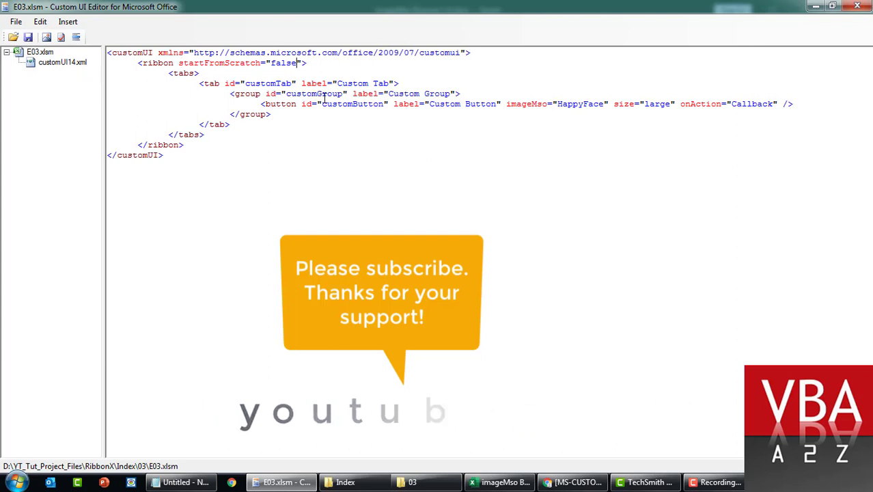
type("true")
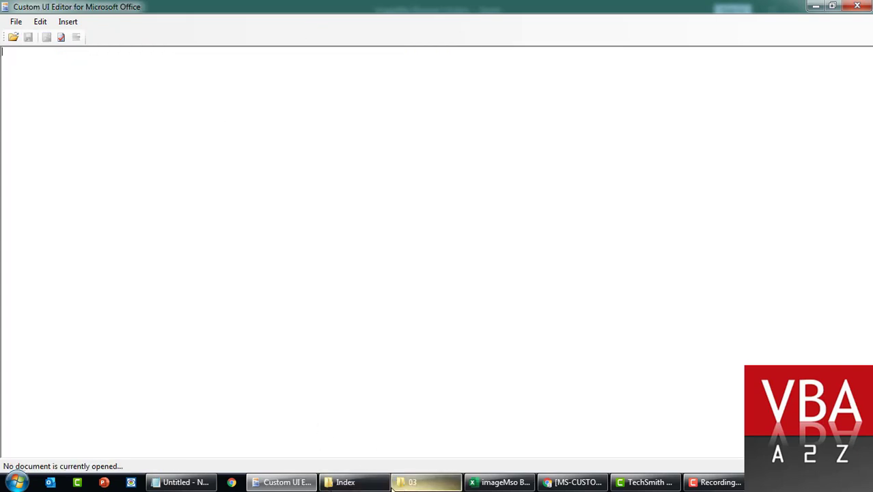
Step: Open E03.xlsm from folder 03, check its File > Info page, then close it
left_click(426, 482)
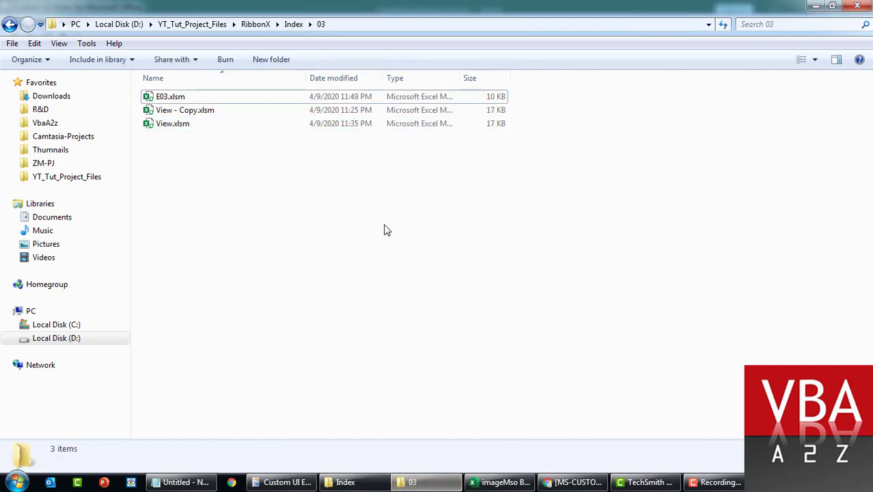
left_click(500, 481)
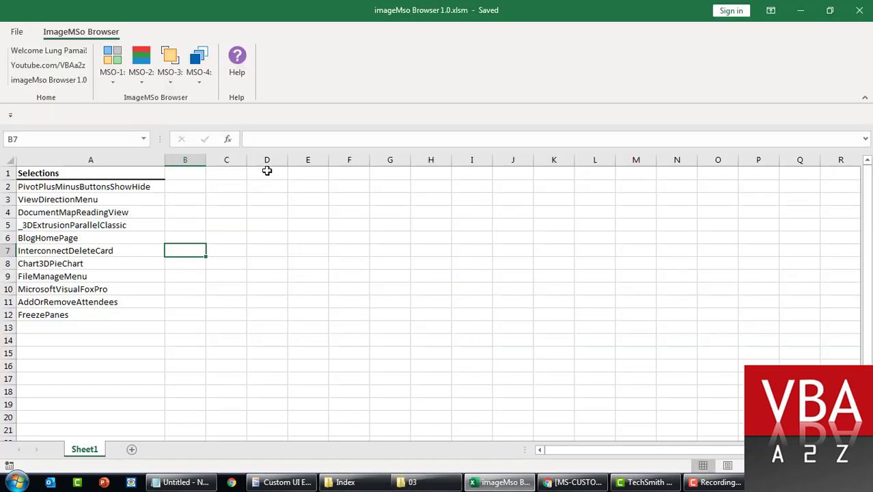
left_click(526, 482)
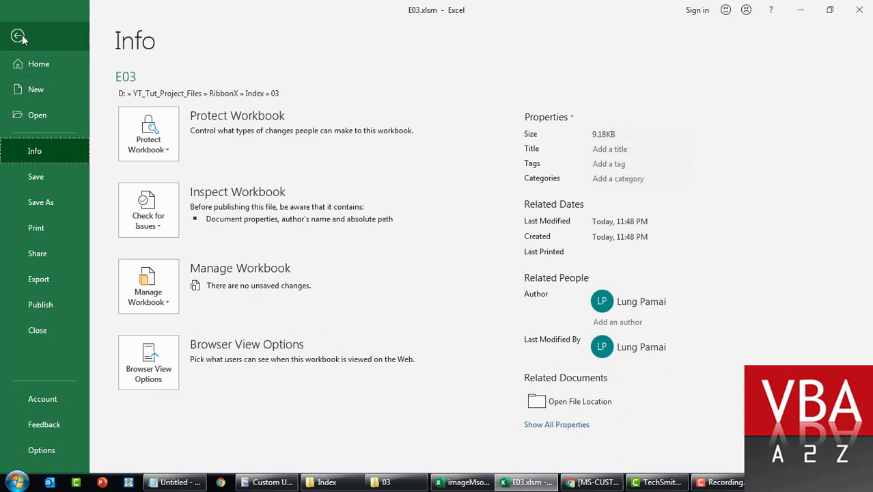
mouse_move(49, 358)
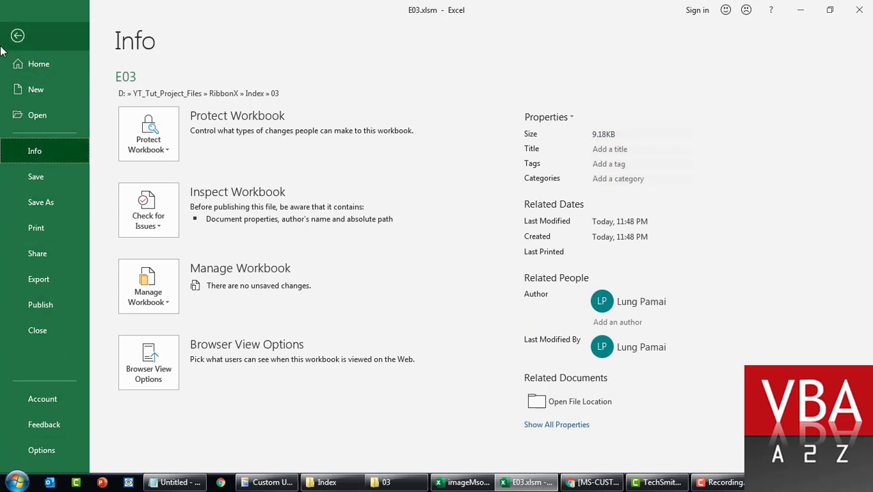
left_click(472, 481)
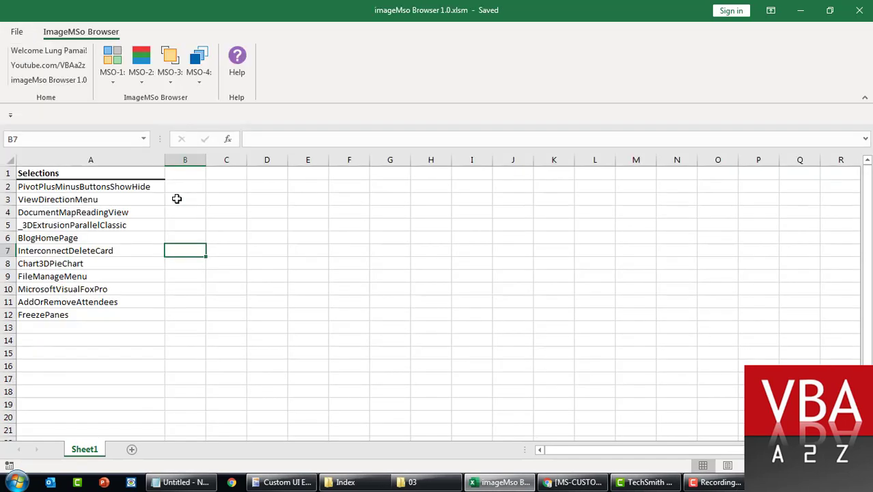
left_click(281, 482)
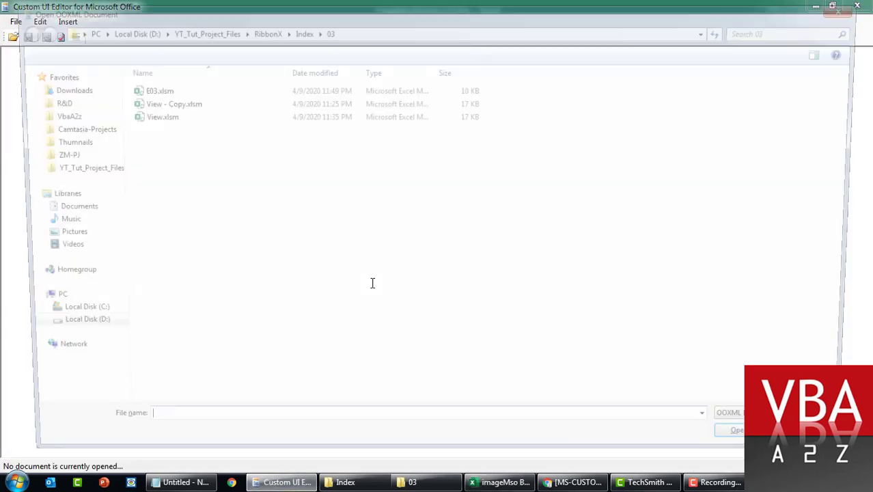
Step: Reopen E03.xlsm and add Backstage XML with a Custom tab holding Tasks 1–3
double_click(160, 90)
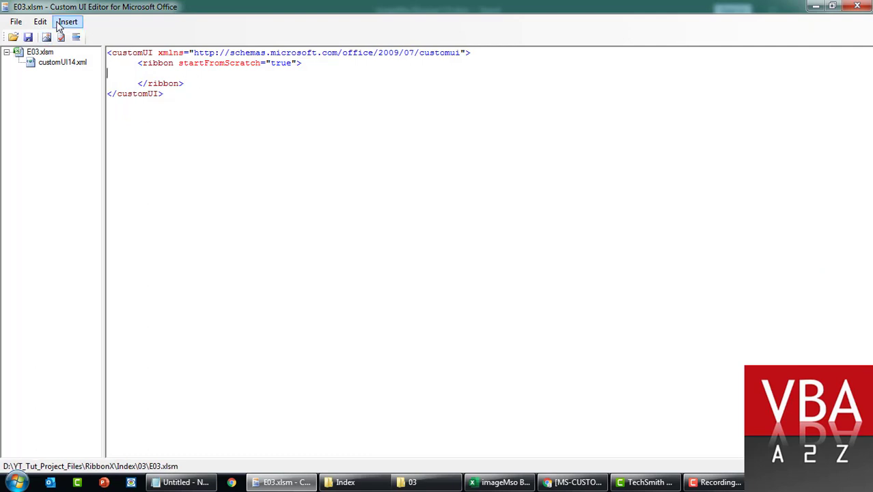
left_click(67, 22)
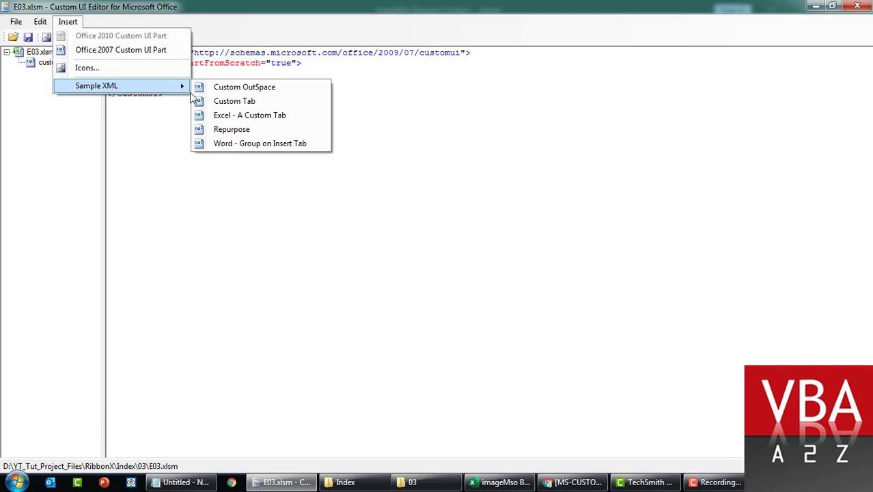
mouse_move(260, 143)
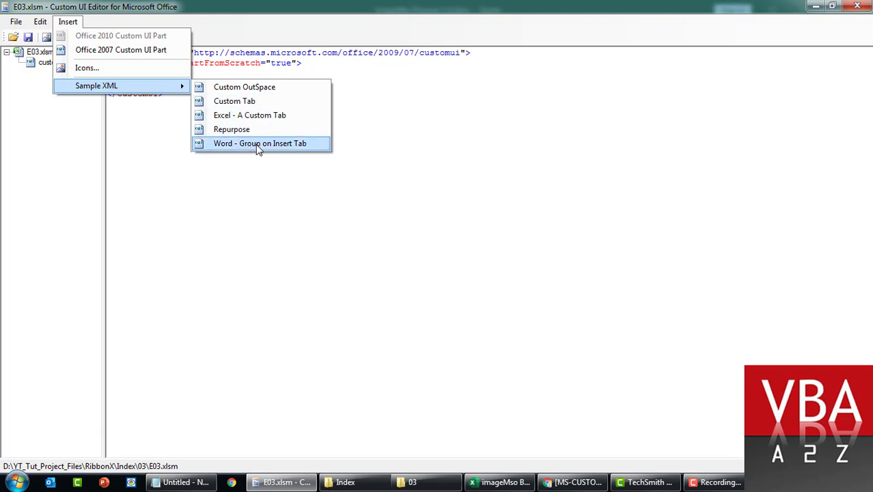
mouse_move(258, 115)
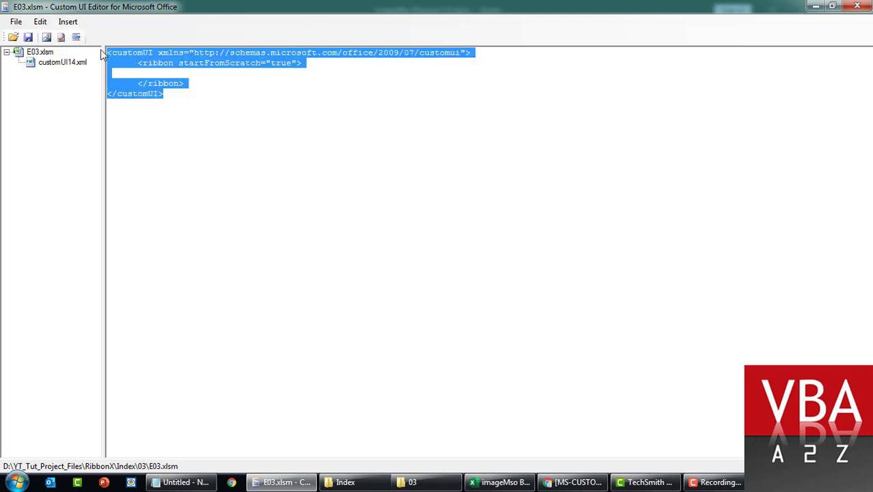
left_click(68, 21)
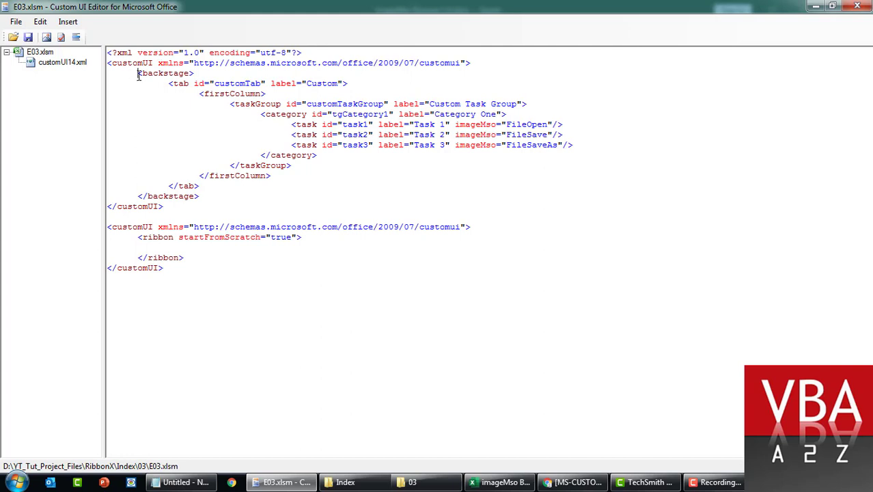
left_click_drag(138, 73, 199, 197)
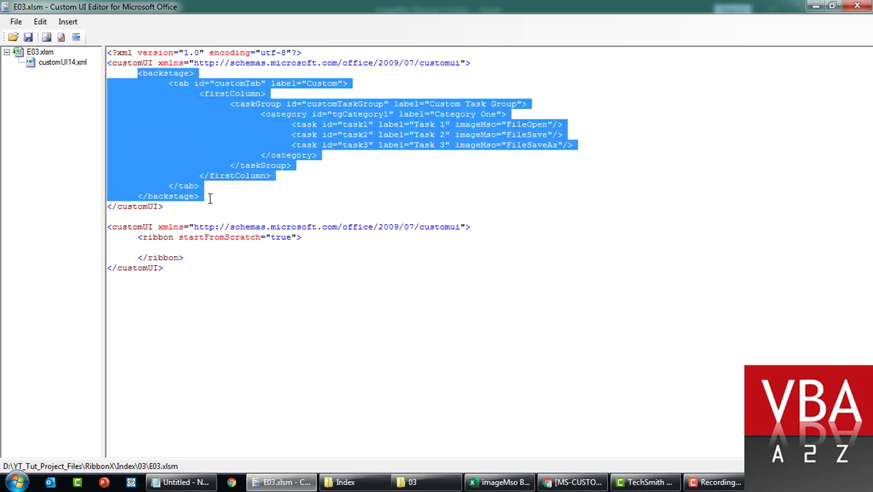
key("Delete")
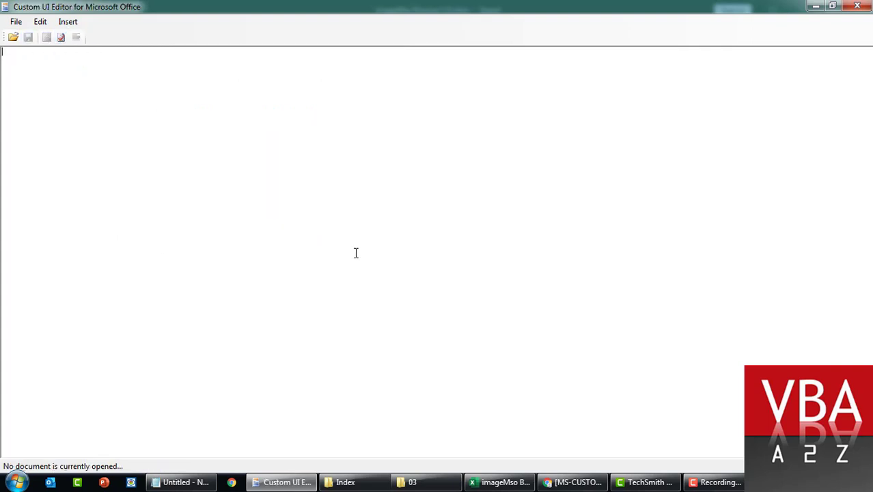
Step: Open E03.xlsm and confirm the Custom Backstage tab lists Task 1, Task 2 and Task 3
left_click(412, 482)
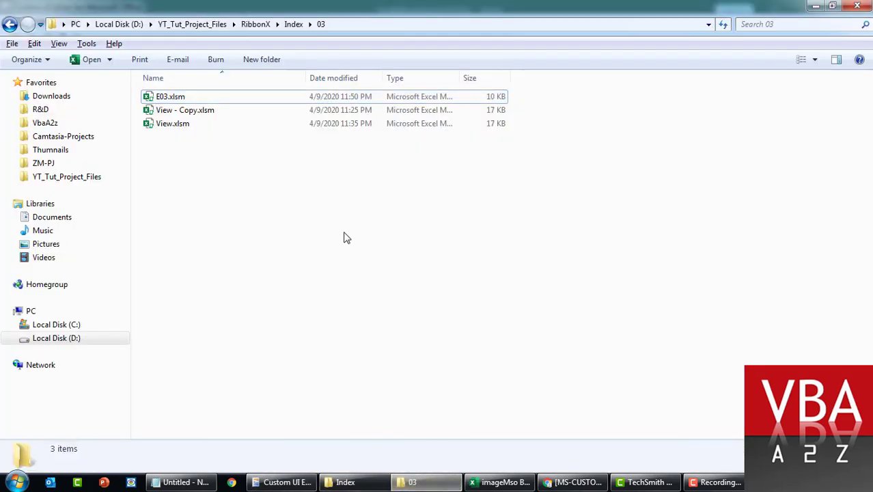
left_click(498, 483)
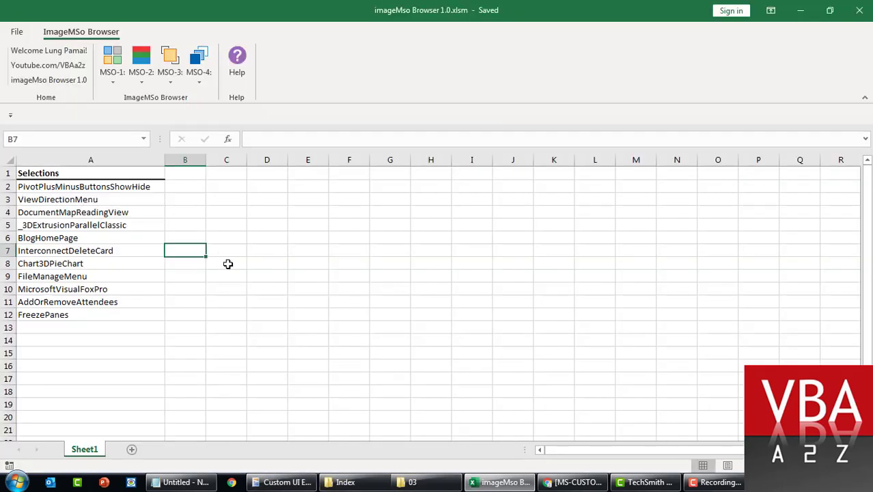
left_click(526, 482)
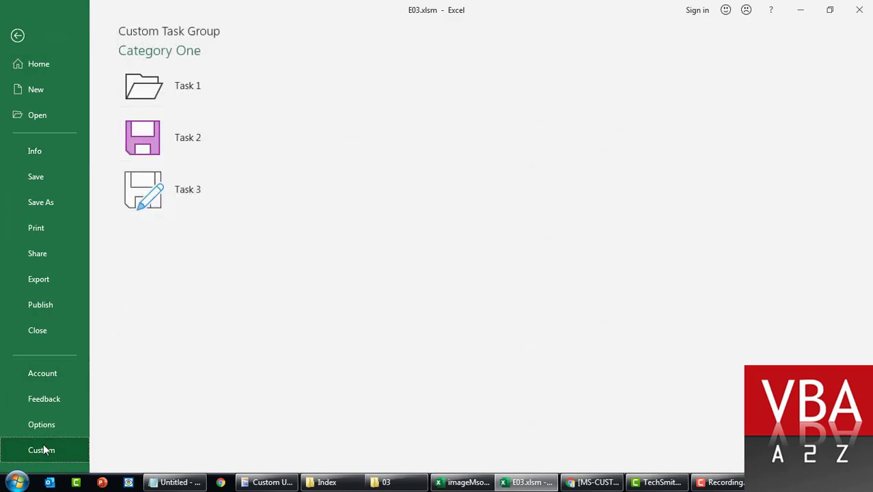
left_click(17, 36)
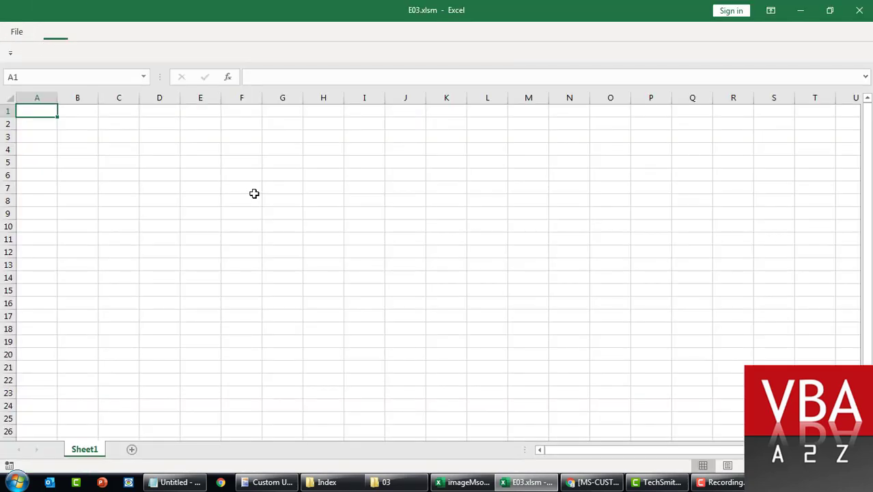
Step: Select cell H10 on the empty sheet and revisit the File Backstage view
left_click(323, 227)
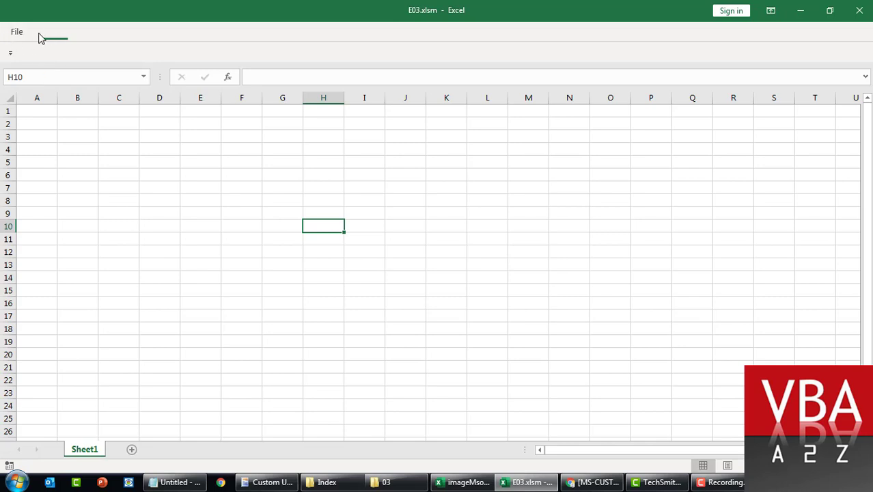
left_click(17, 31)
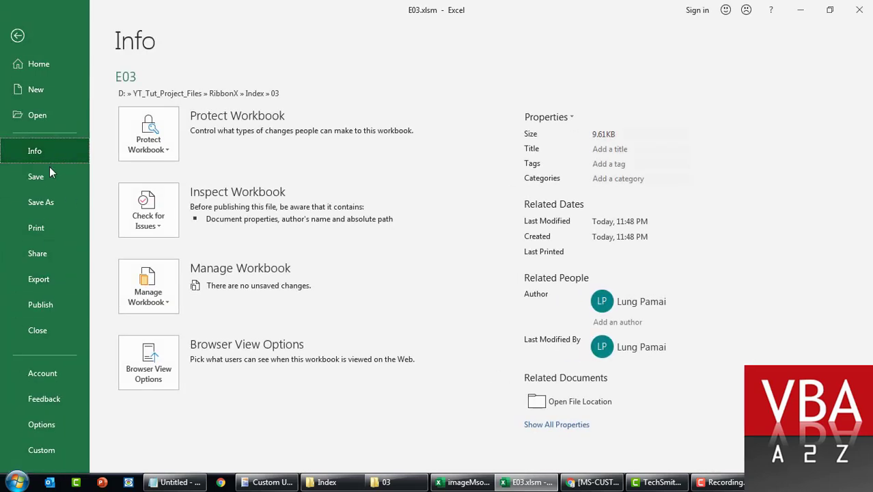
mouse_move(59, 149)
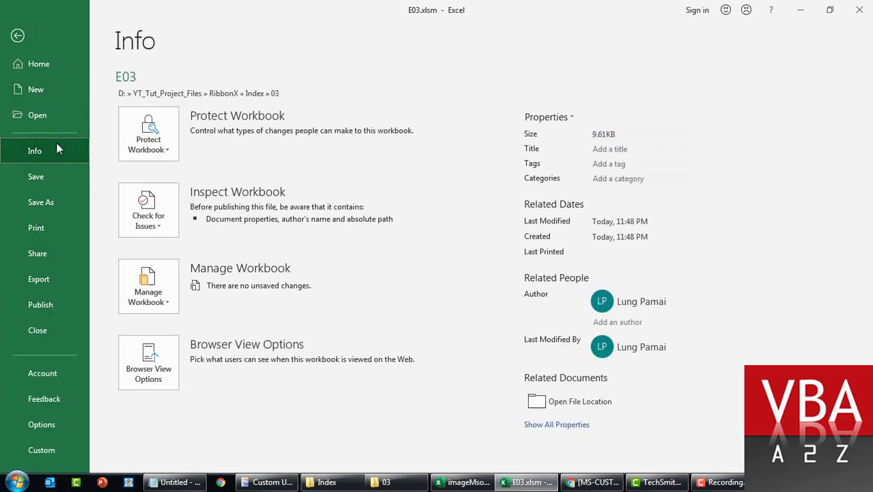
left_click(17, 34)
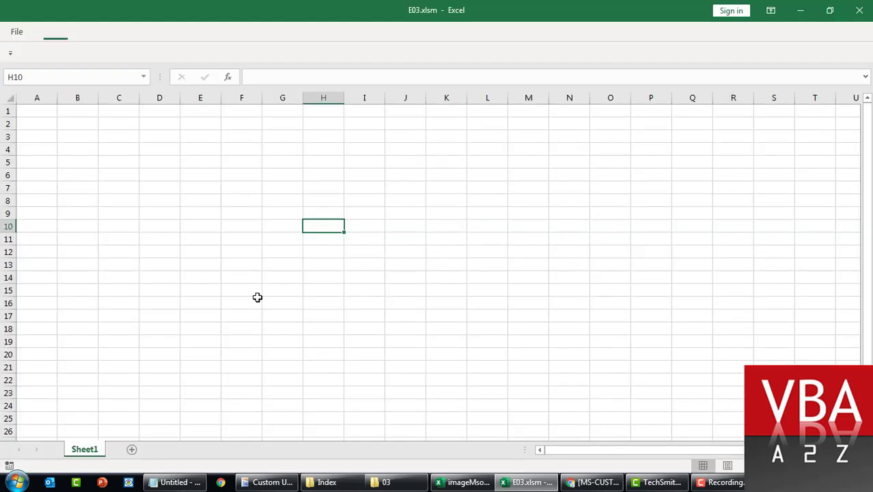
left_click(267, 482)
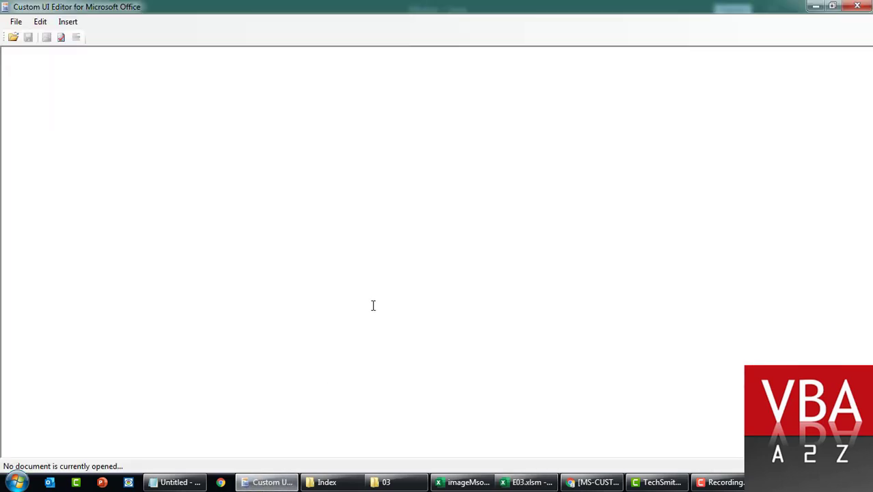
Step: Reopen E03.xlsm and insert the visible="false" lines hiding built-in Backstage buttons and tabs
left_click(12, 37)
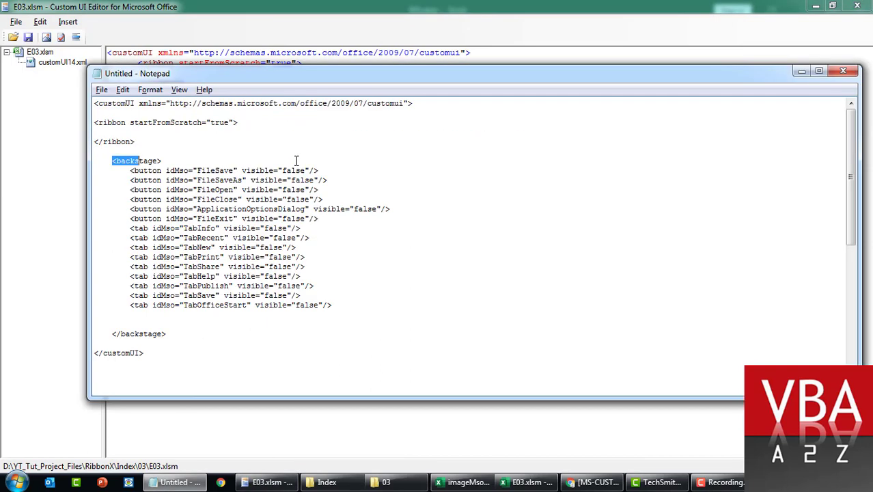
left_click_drag(113, 161, 328, 180)
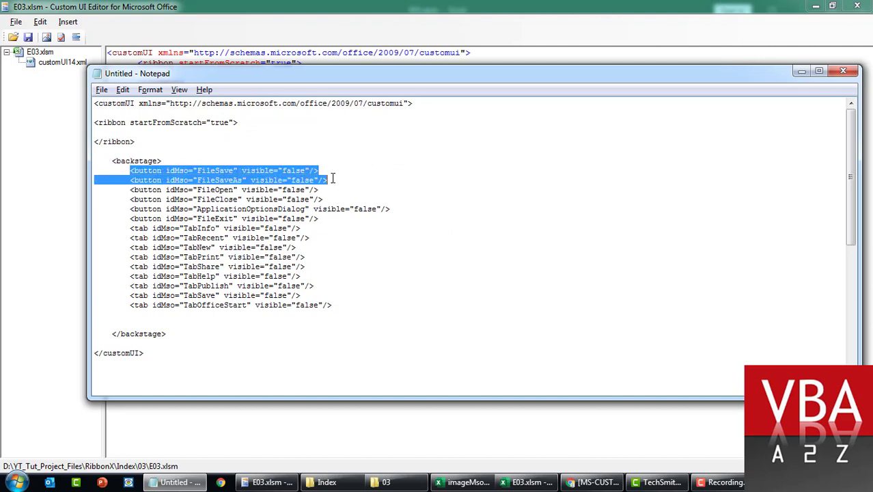
left_click_drag(332, 178, 341, 305)
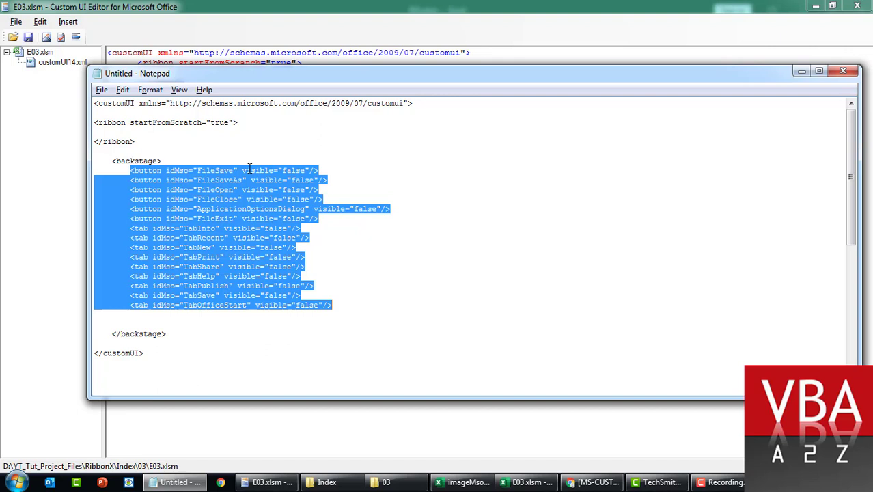
left_click(250, 179)
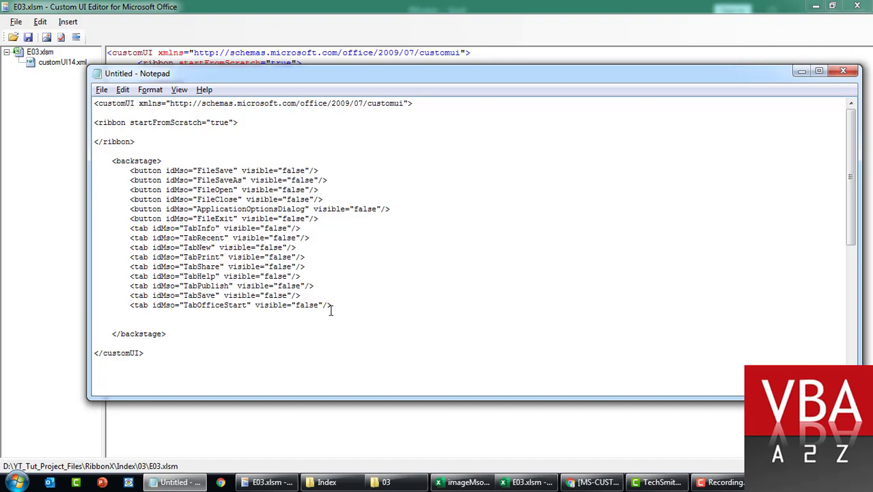
left_click_drag(130, 170, 333, 305)
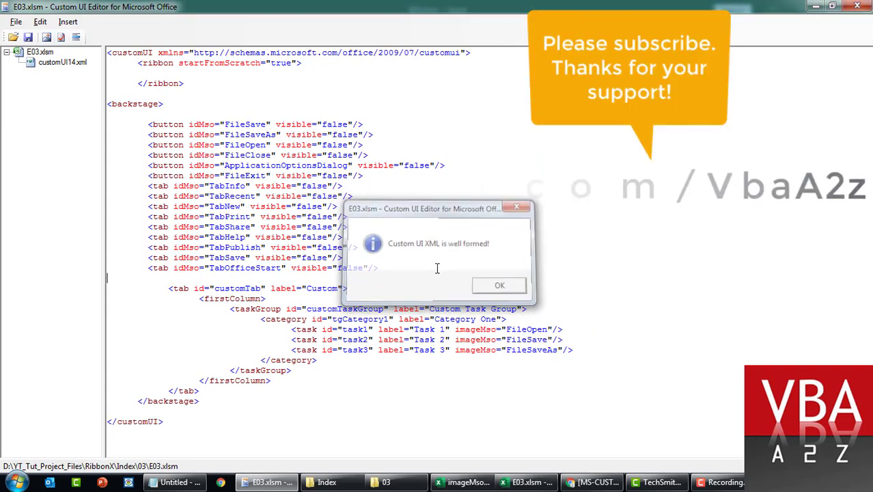
Step: Dismiss the well-formed message, review FileSave's visible attribute, and close E03.xlsm in Excel
left_click(499, 285)
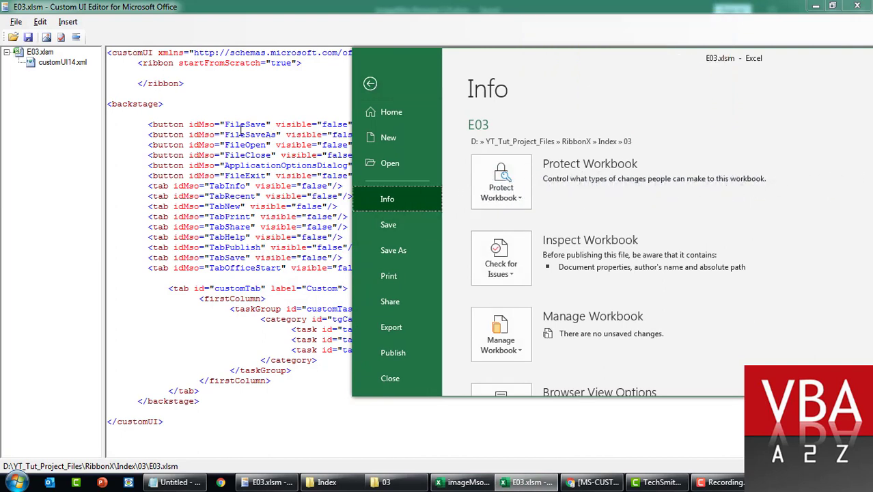
mouse_move(205, 124)
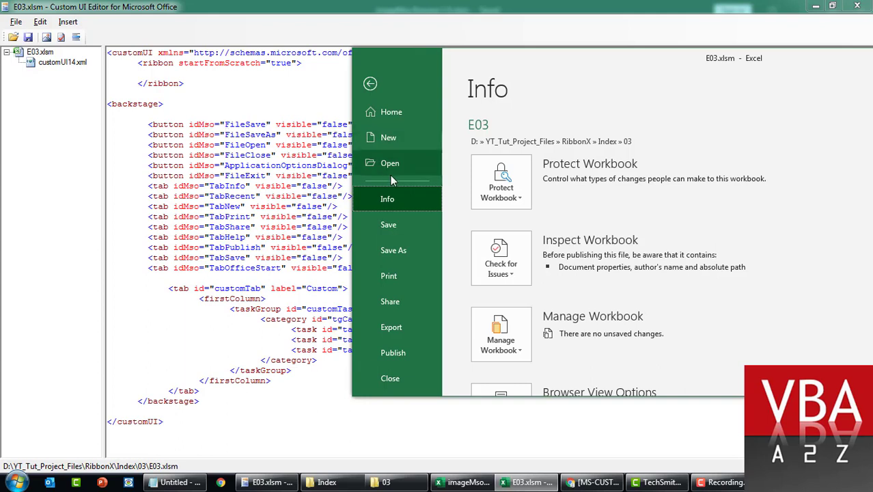
mouse_move(402, 229)
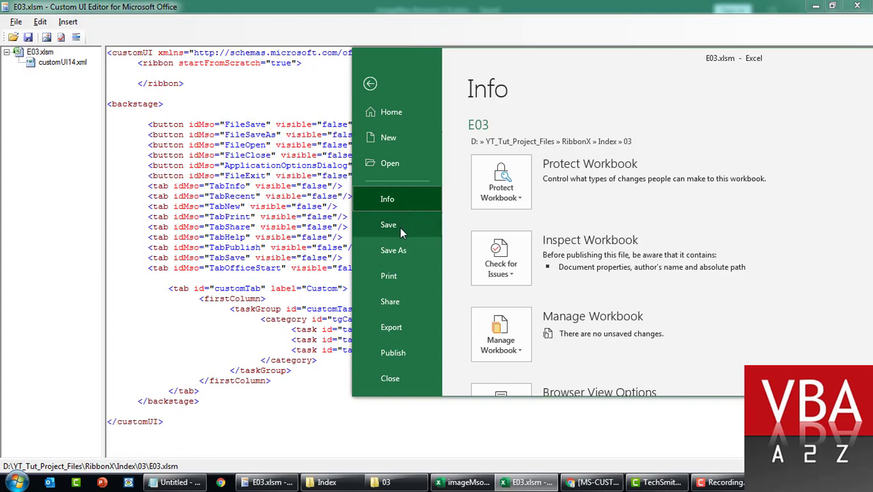
mouse_move(292, 147)
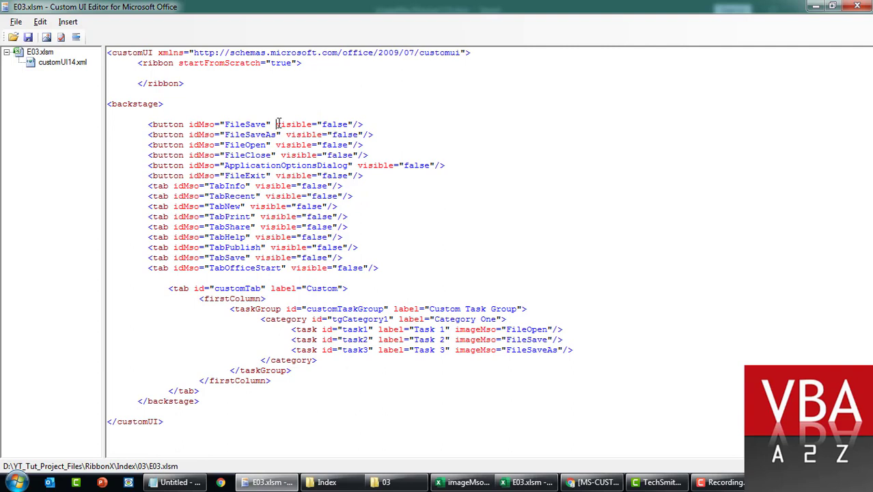
double_click(311, 125)
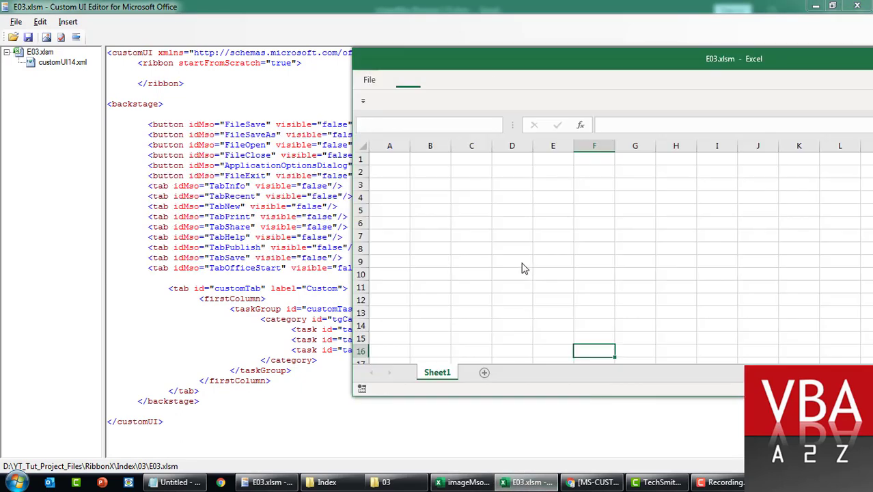
left_click(498, 482)
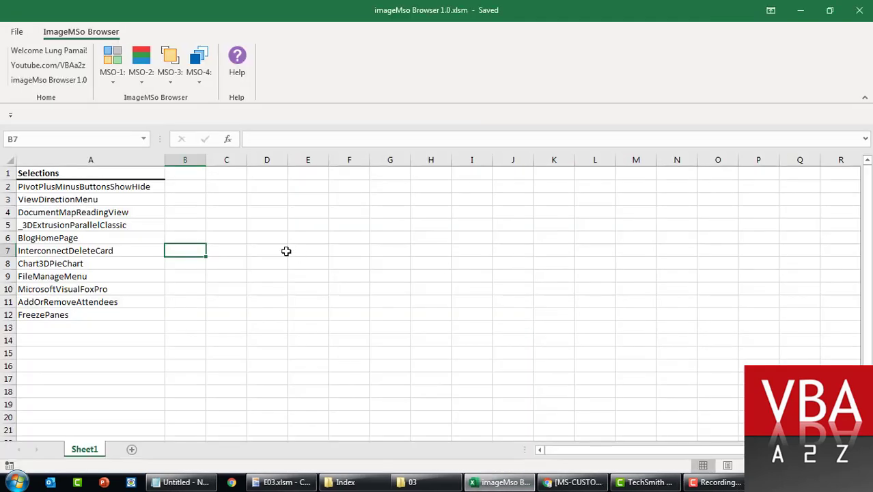
Step: Reopen E03.xlsm from the Index > 03 folder to view the trimmed Backstage
left_click(281, 482)
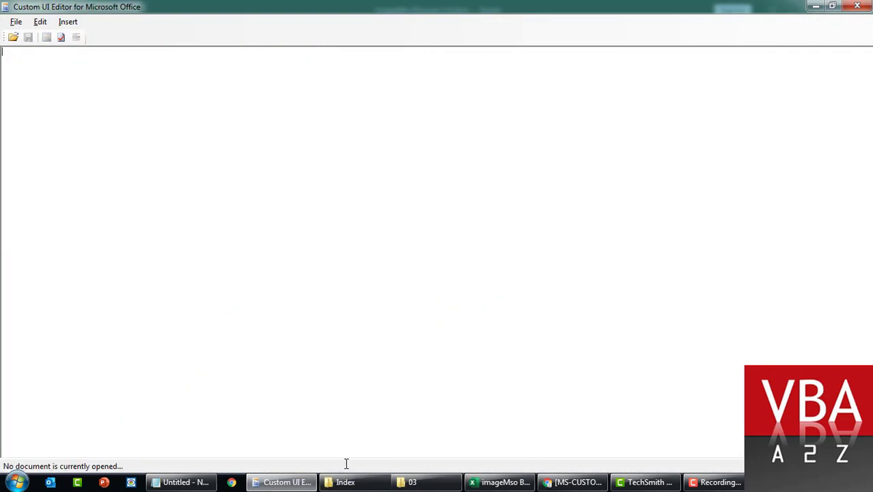
left_click(345, 481)
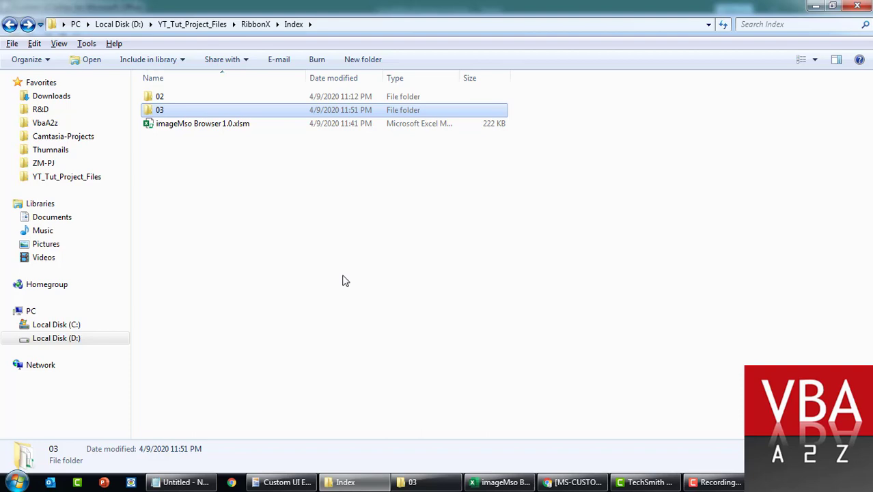
double_click(160, 110)
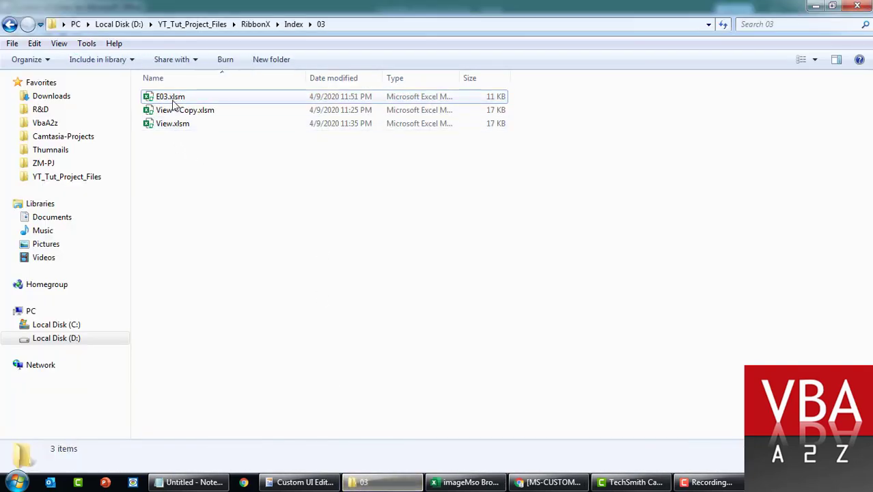
left_click(467, 482)
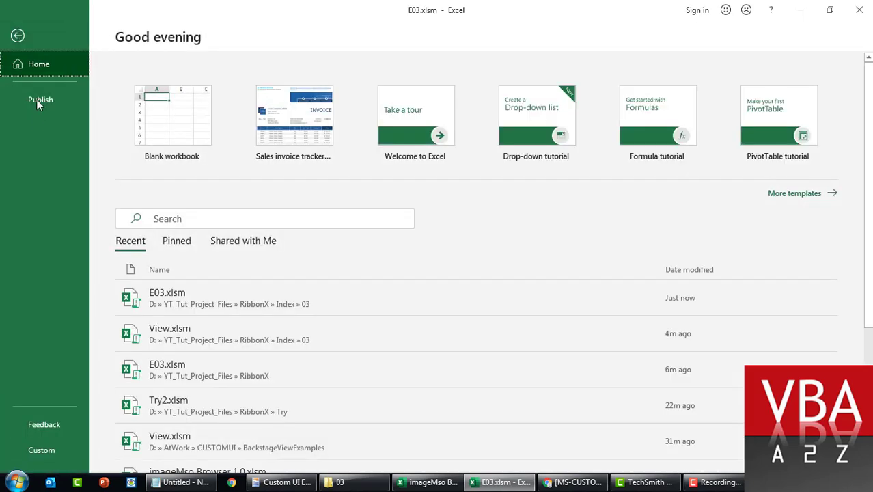
mouse_move(50, 134)
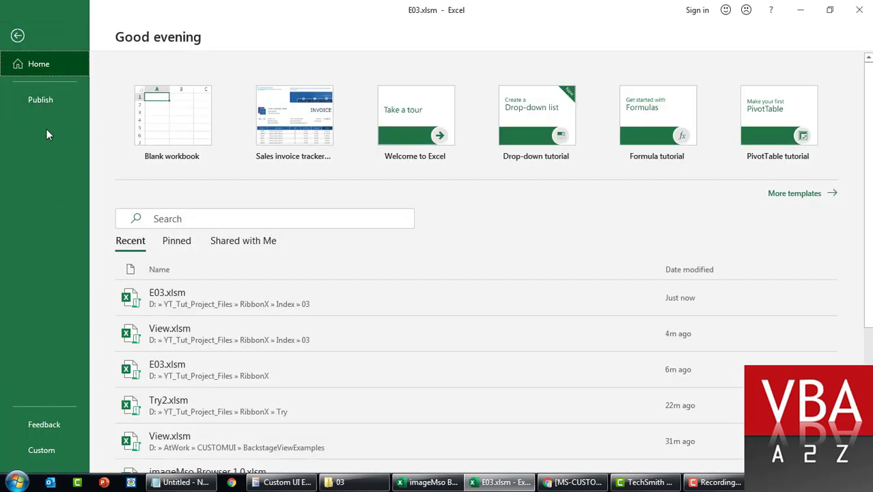
mouse_move(45, 121)
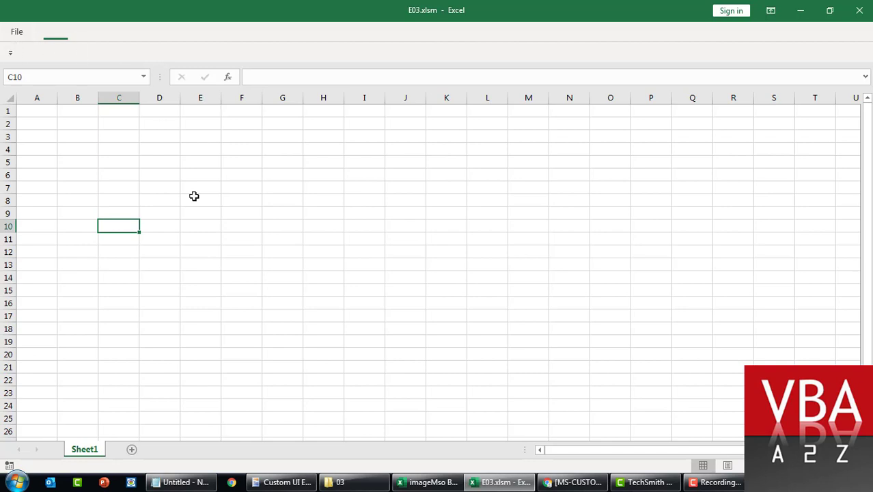
Step: Copy the documentControls example XML from Microsoft Docs and add a <qat> element
left_click(427, 482)
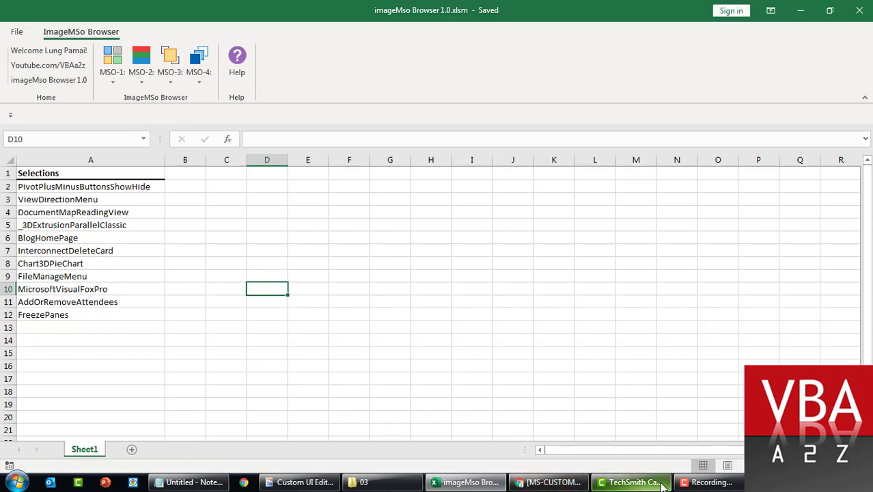
left_click(298, 482)
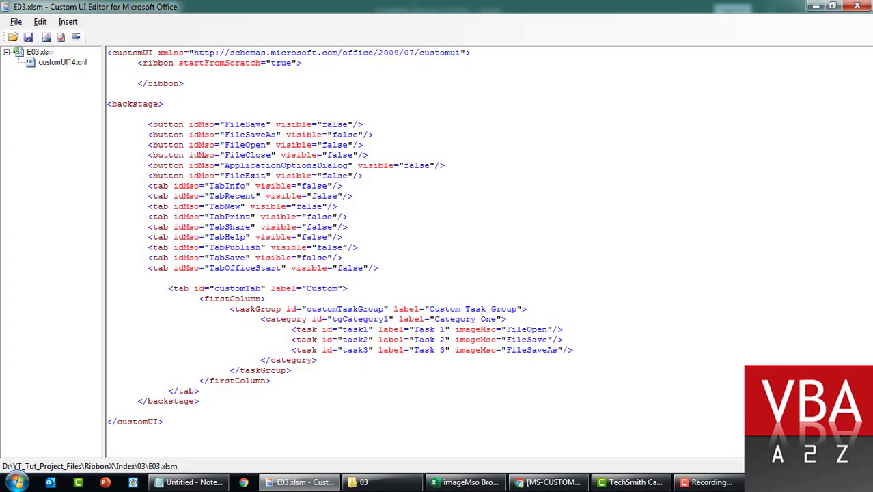
left_click(548, 482)
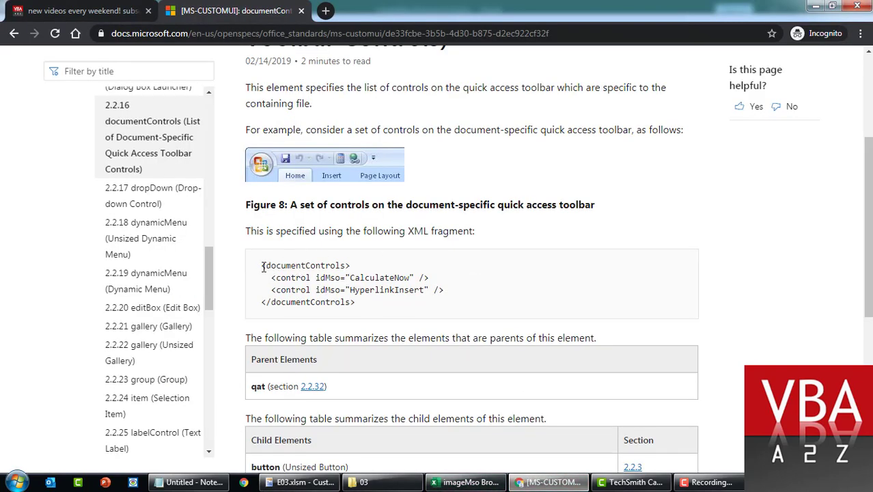
scroll("up", 3)
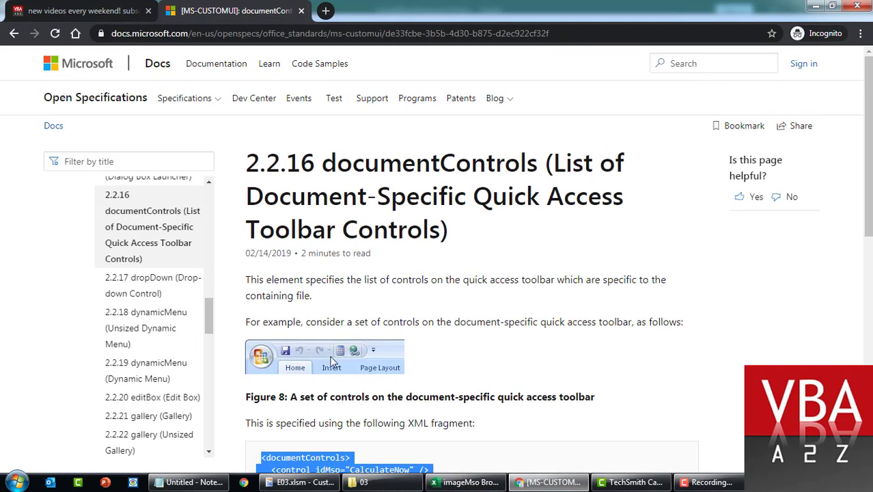
scroll("down", 3)
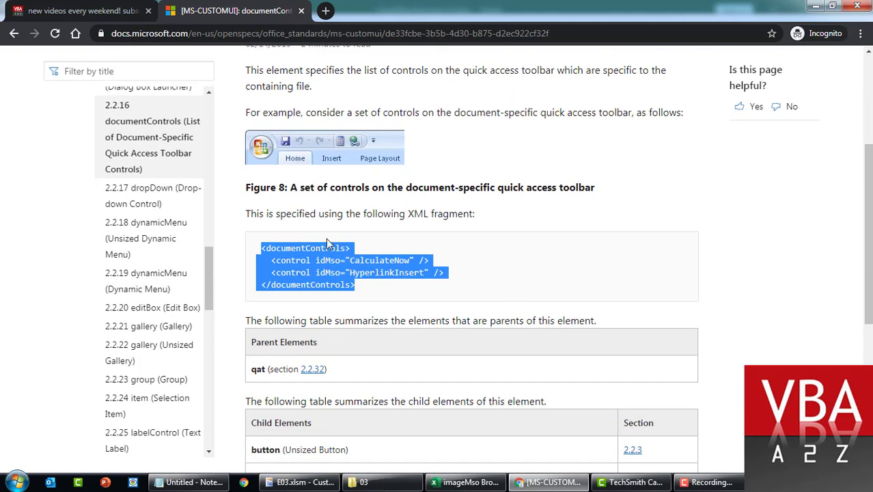
mouse_move(410, 299)
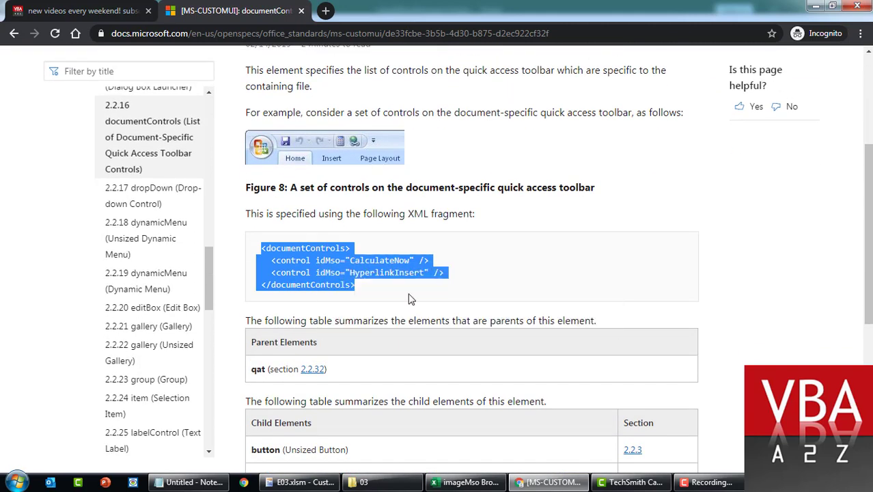
left_click(299, 481)
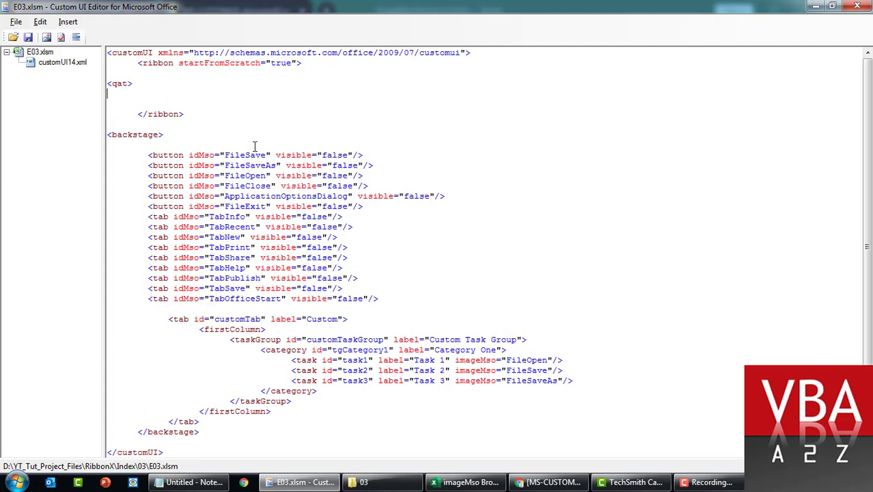
Step: Close the qat fragment holding CalculateNow and HyperlinkInsert controls, then validate the XML
type("</qat>")
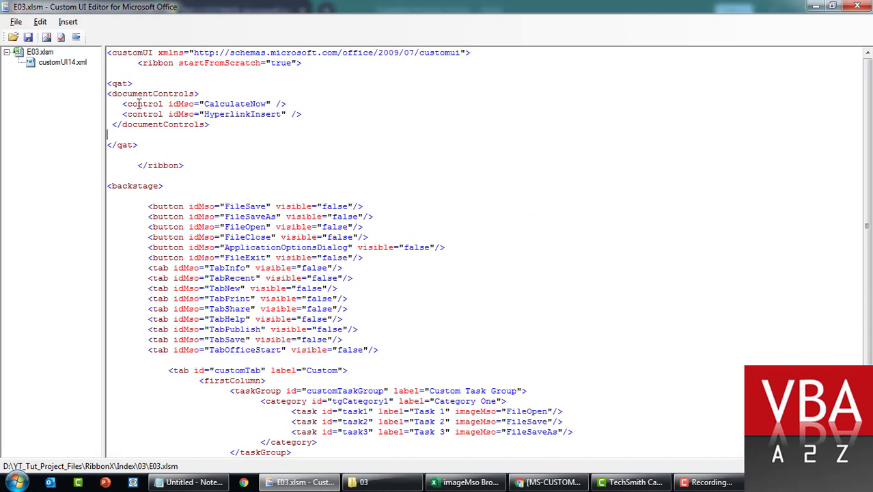
double_click(181, 103)
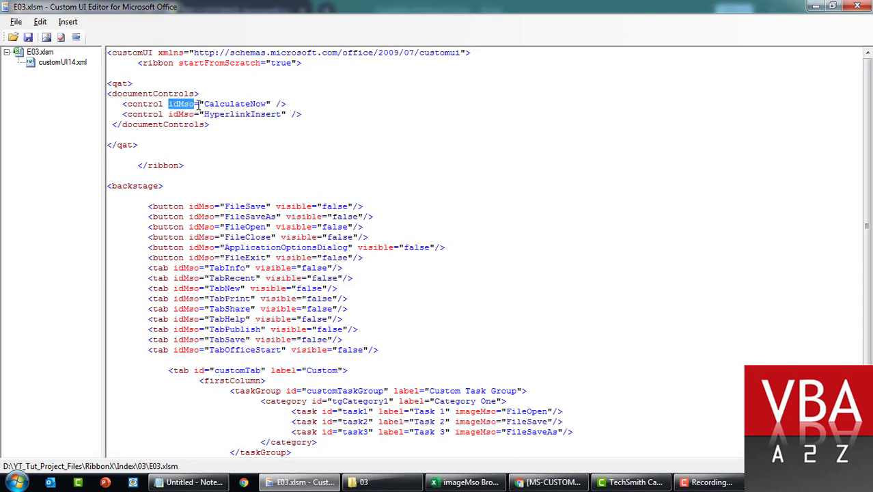
double_click(236, 104)
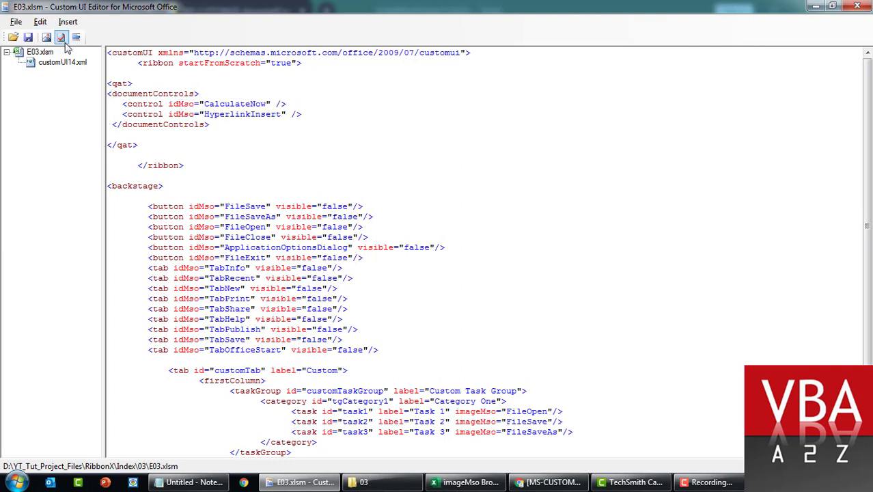
left_click(61, 38)
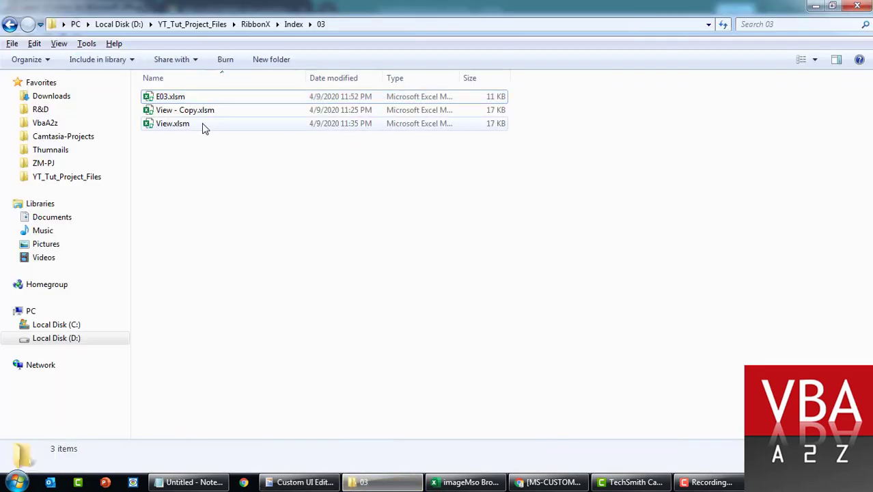
Step: Check E03.xlsm's Calculate Now and Insert Hyperlink QAT buttons, then reopen E03.xlsm in Custom UI Editor
left_click(465, 481)
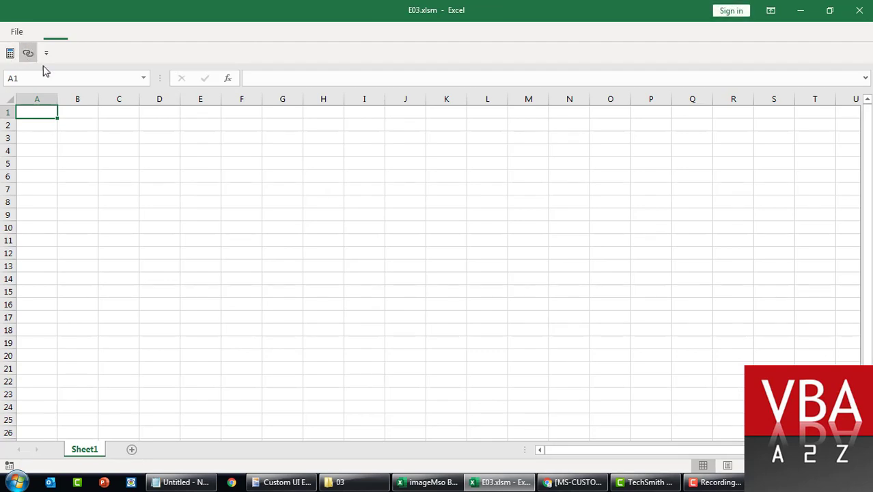
left_click(465, 482)
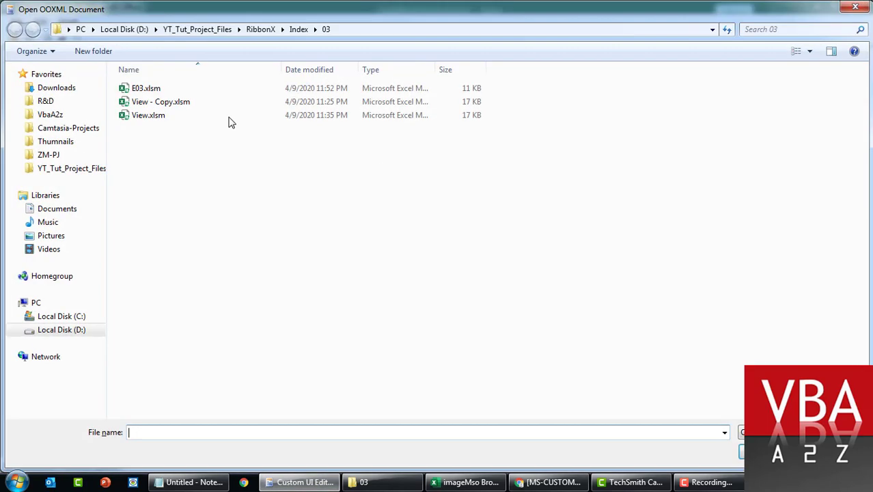
double_click(146, 88)
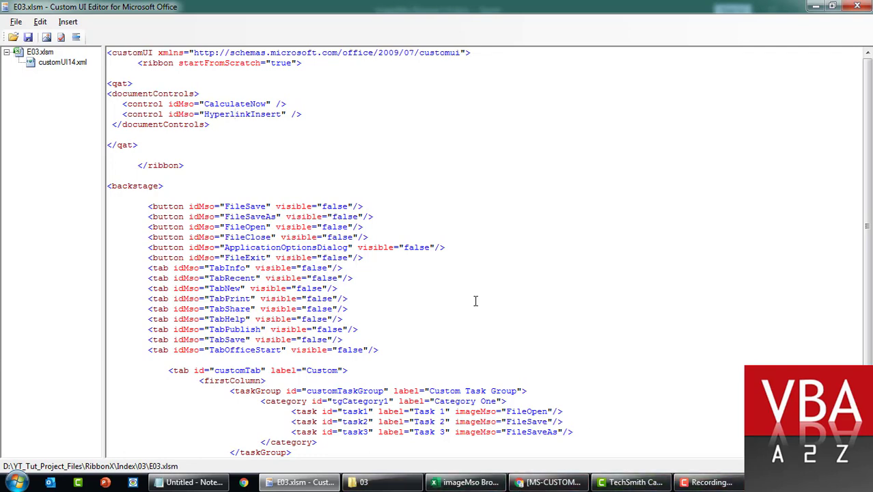
Step: Add the Button5 'Upload to Database' line, with code1 and FilePublishAsWebPage, from Notepad
scroll("down", 3)
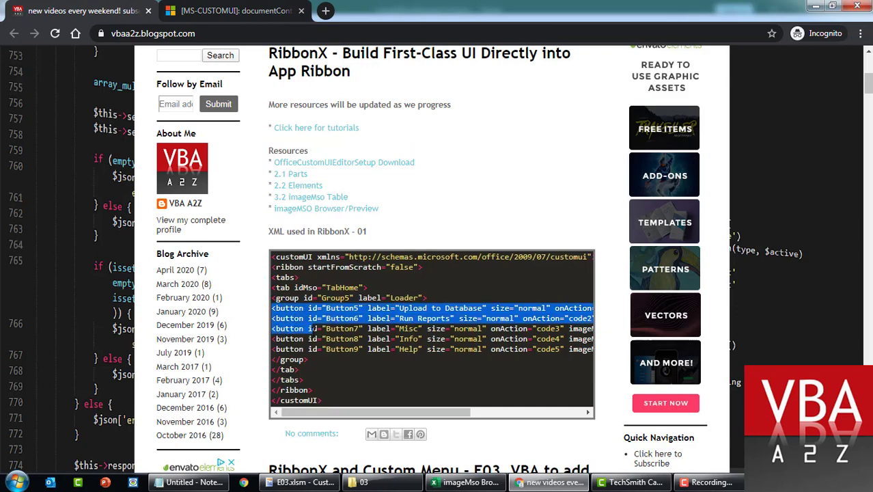
mouse_move(191, 482)
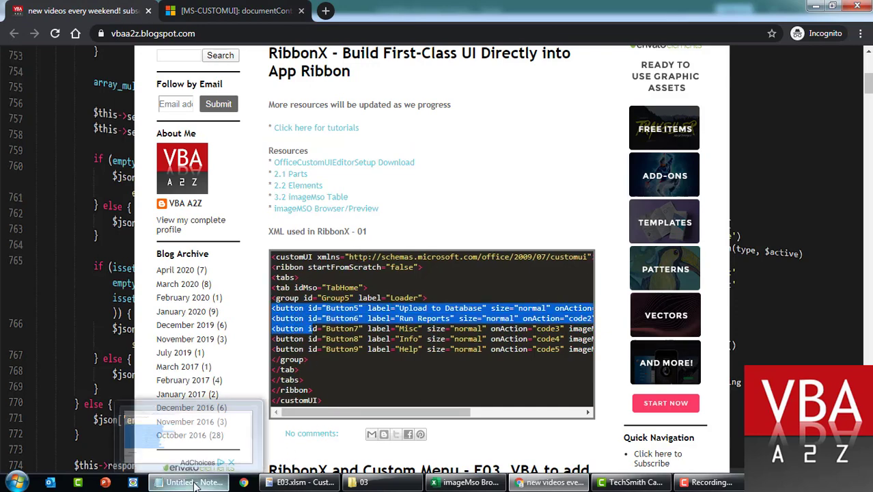
left_click(180, 482)
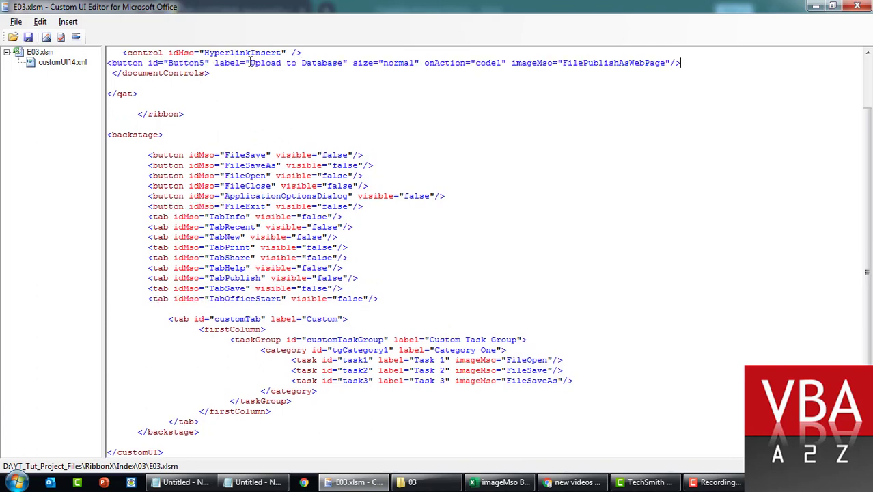
Step: Validate the XML, dismiss the undeclared size attribute error, and remove size="normal"
scroll("up", 3)
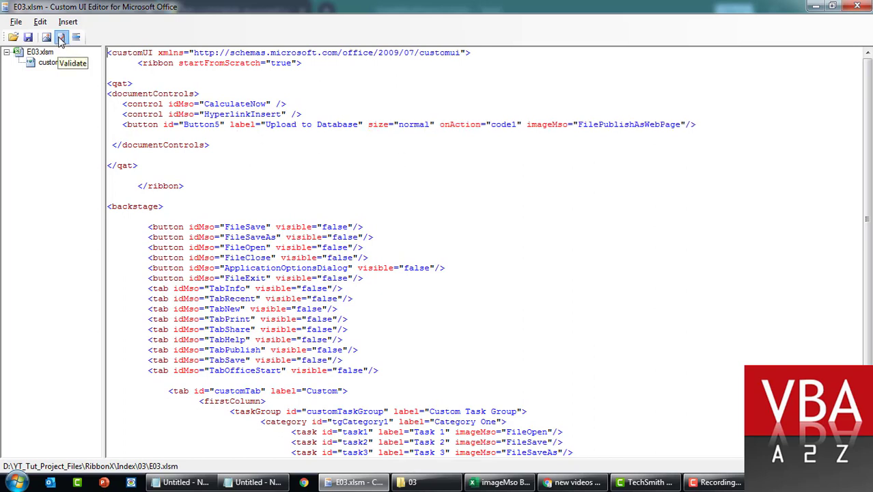
left_click(62, 36)
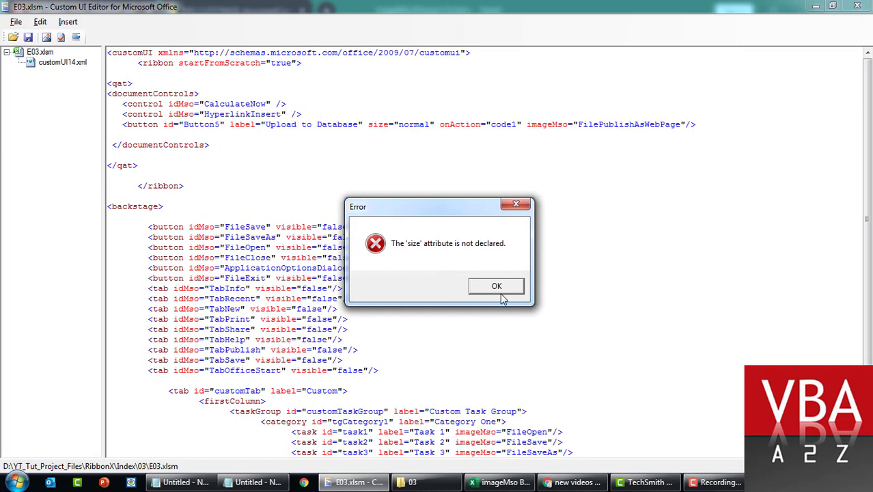
left_click(497, 286)
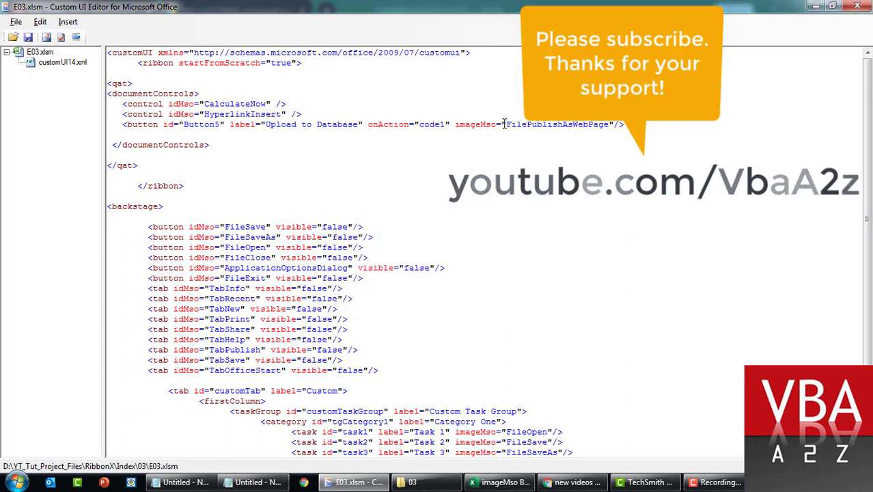
double_click(431, 124)
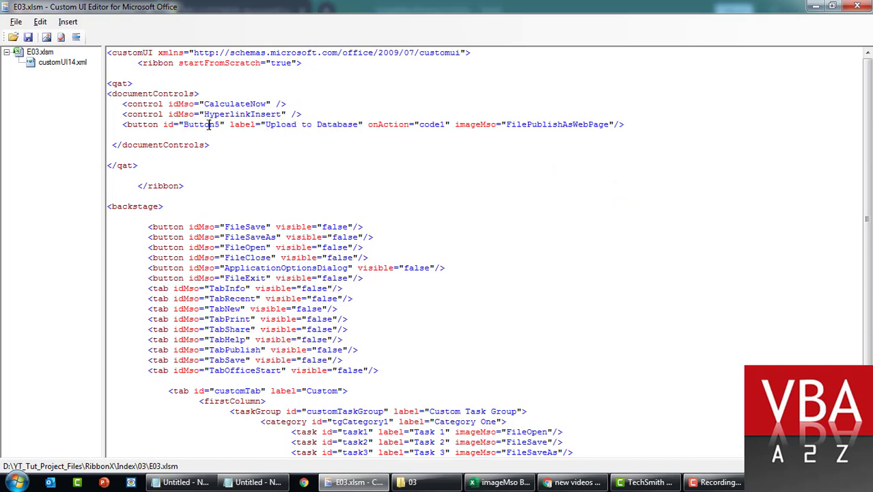
double_click(201, 124)
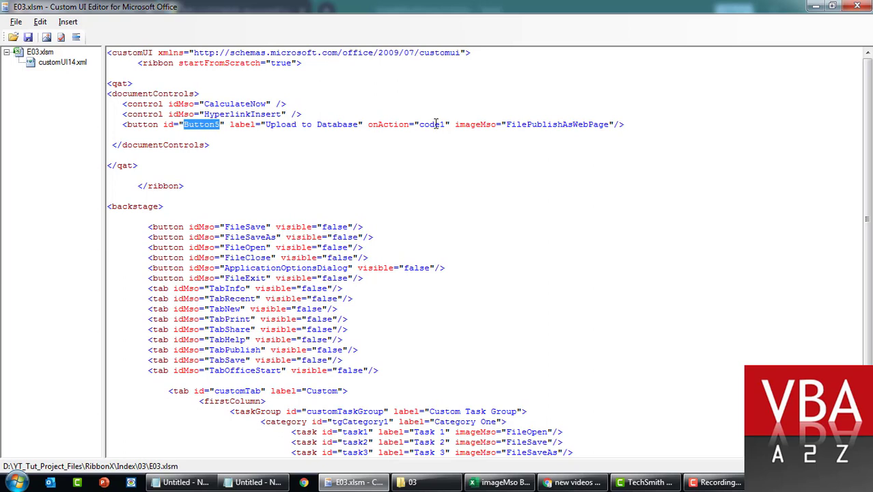
double_click(557, 124)
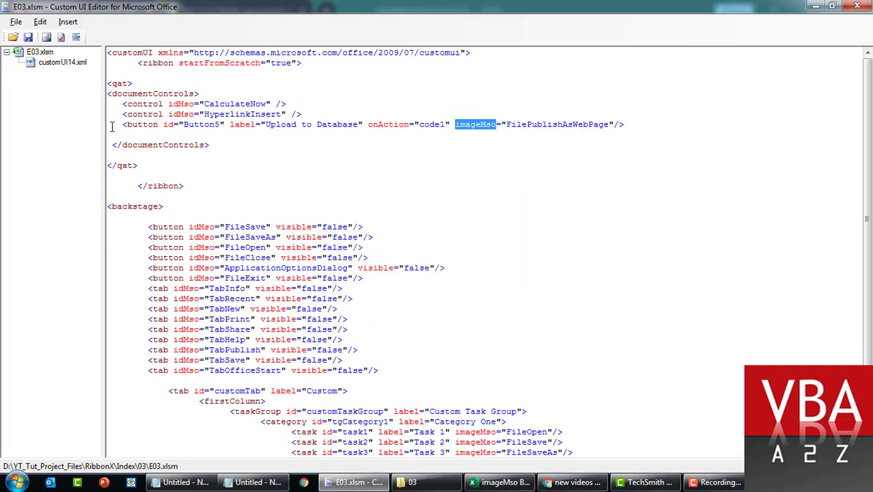
left_click(500, 482)
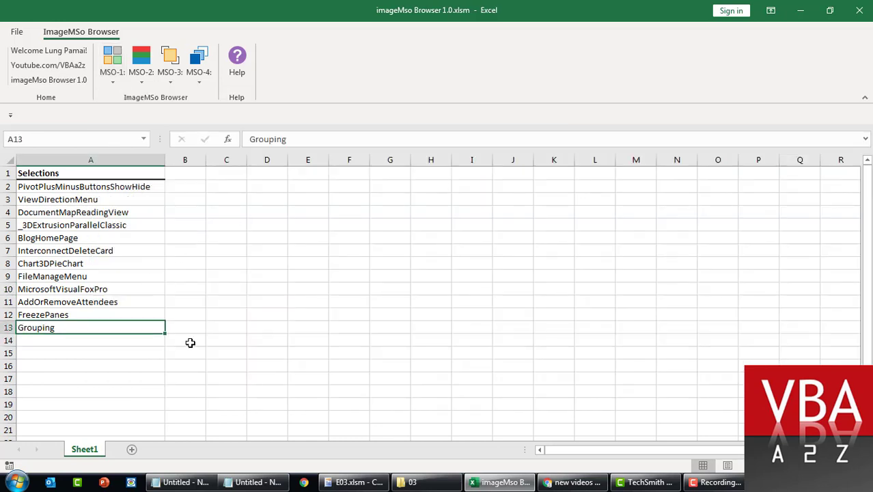
mouse_move(208, 447)
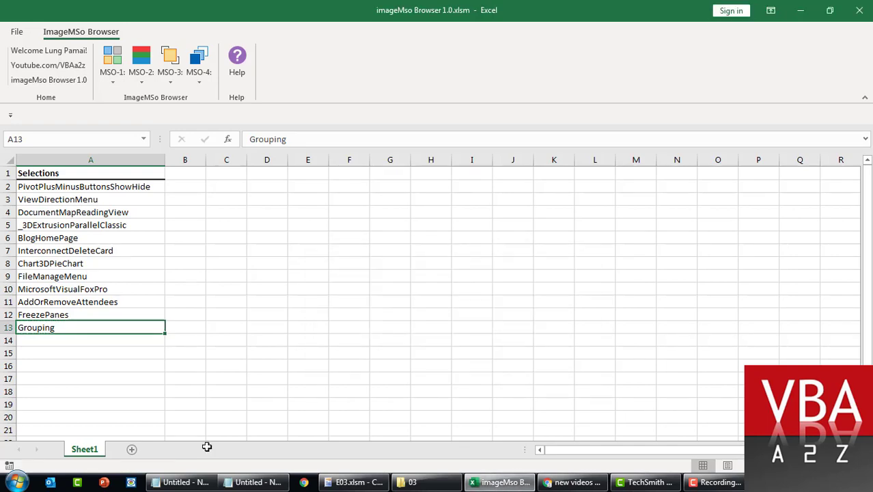
Step: Replace Button5's imageMso value with 'Grouping' in E03.xlsm's ribbon XML
left_click(354, 481)
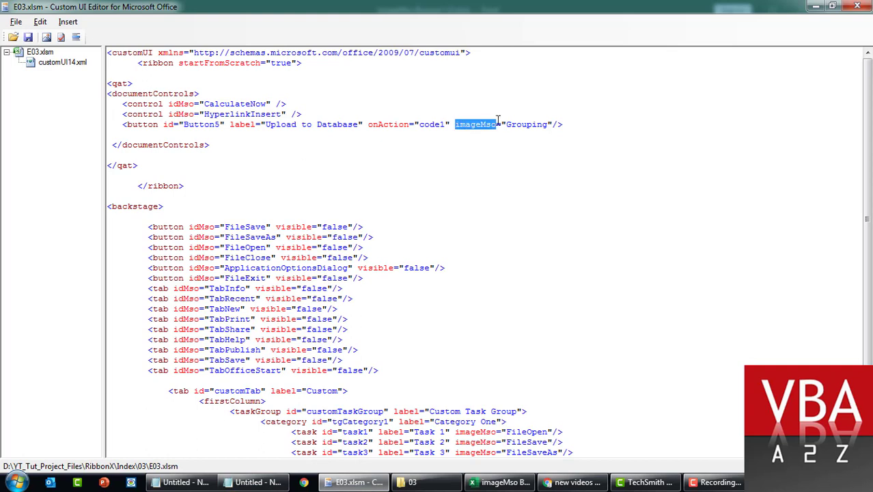
double_click(526, 124)
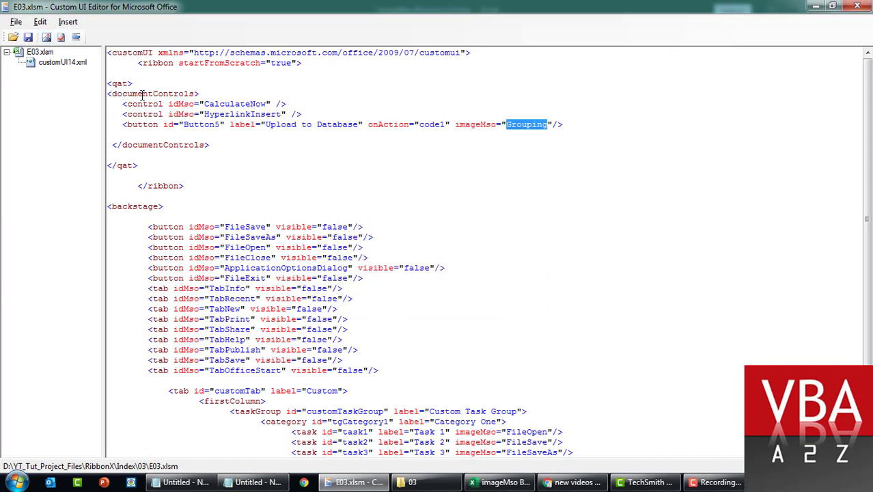
mouse_move(29, 37)
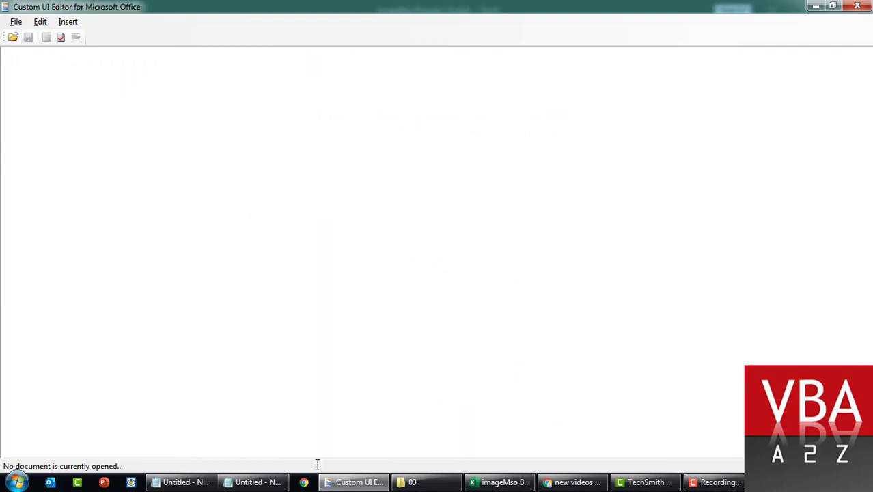
Step: Open E03.xlsm from its folder and try the new Upload to Database QAT command
left_click(412, 482)
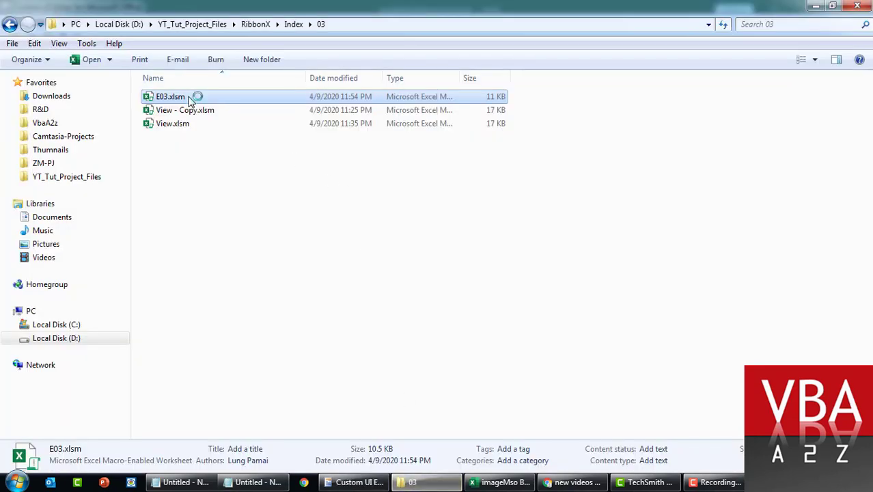
left_click(500, 482)
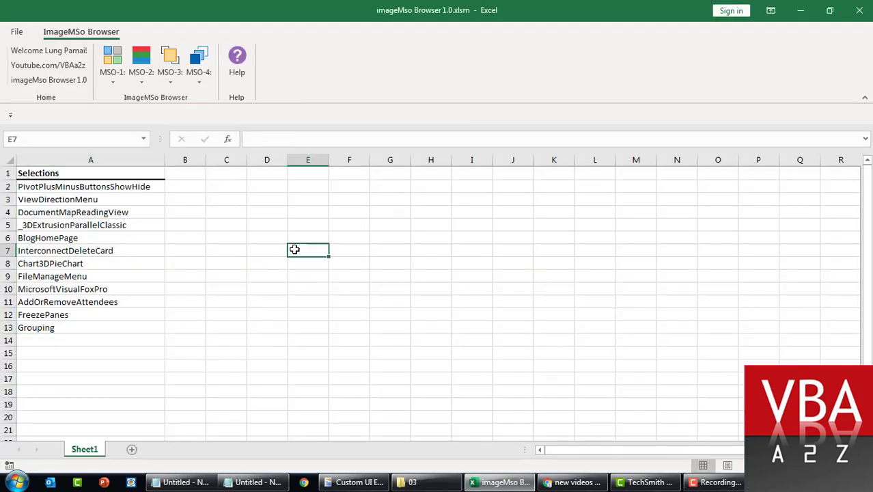
left_click(526, 482)
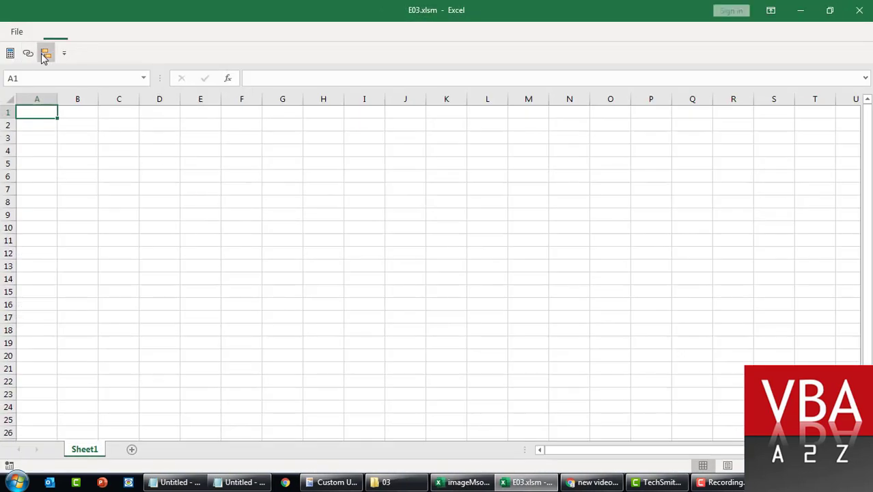
Step: Reopen E03.xlsm in Custom UI Editor and copy the generated code1 callback stub
left_click(332, 482)
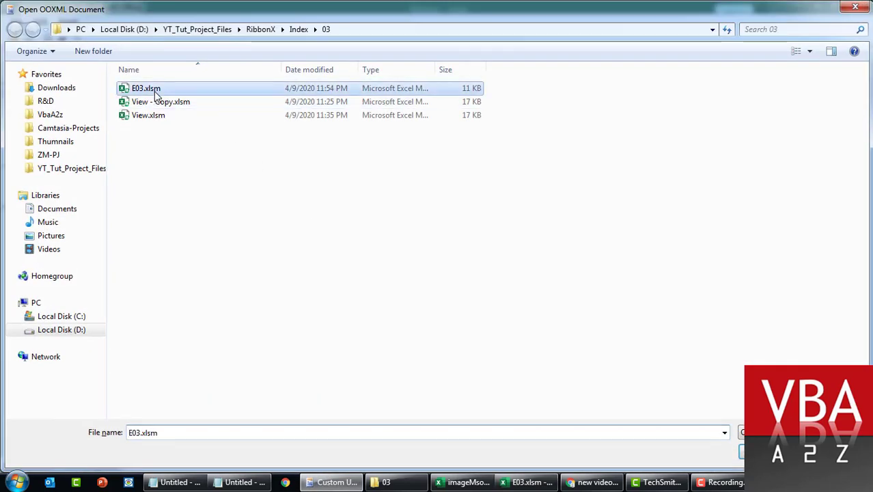
double_click(145, 88)
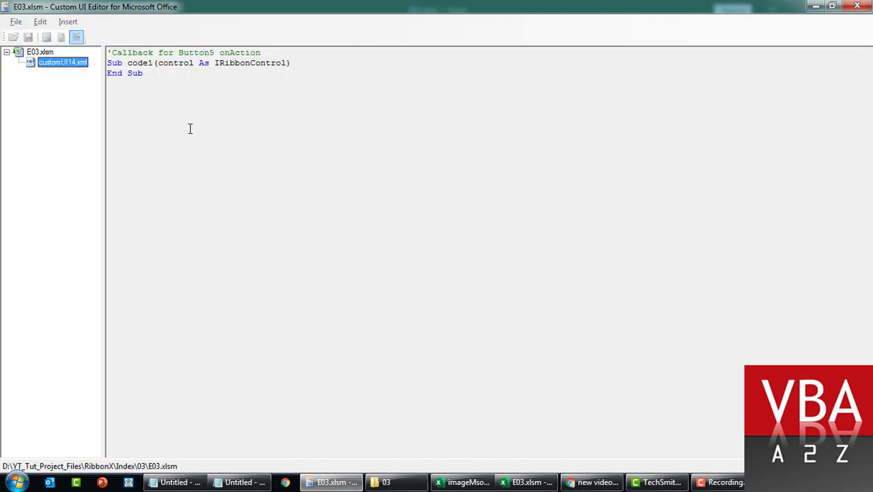
key("ctrl+a")
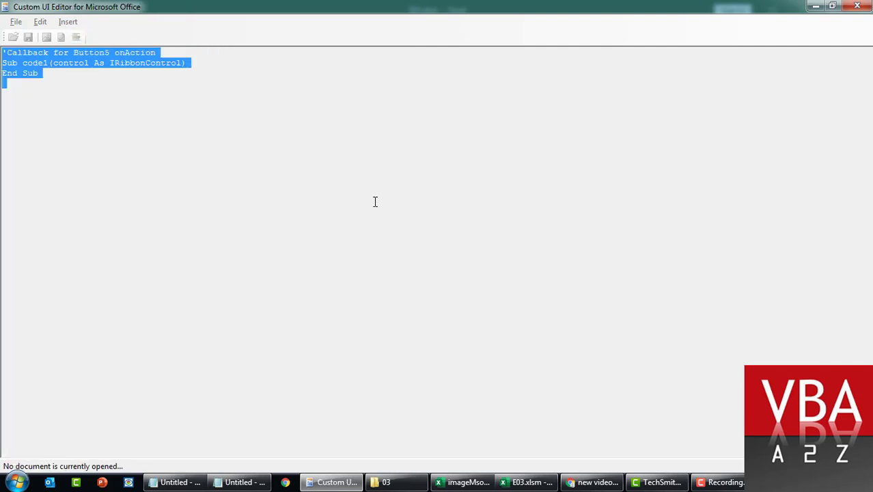
left_click(510, 482)
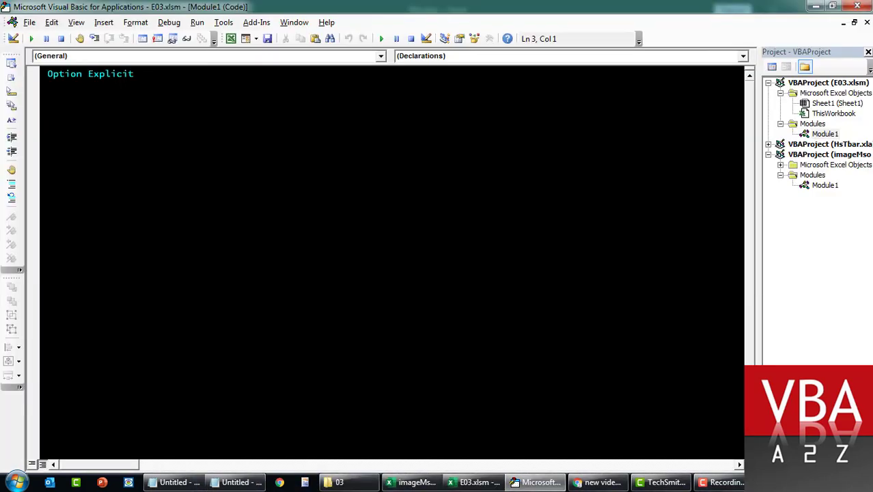
Step: Add the code1 callback with MsgBox "sample qat button" to Module1
left_click(829, 82)
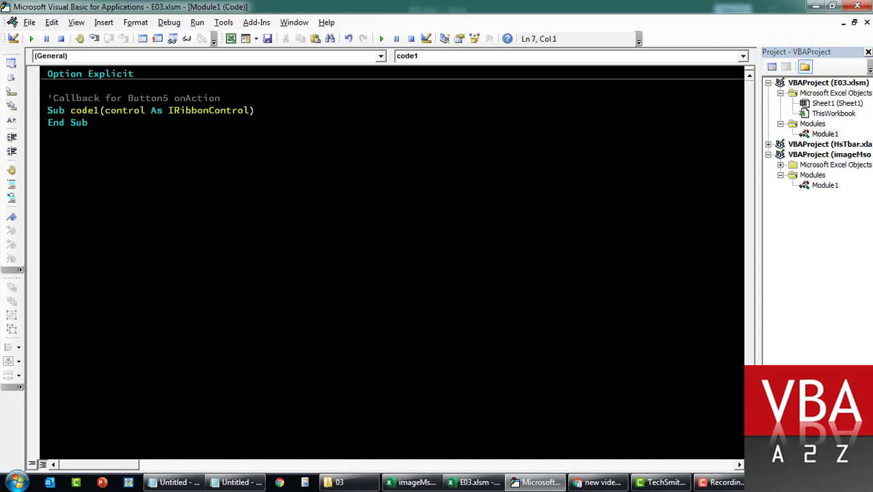
type("msgb")
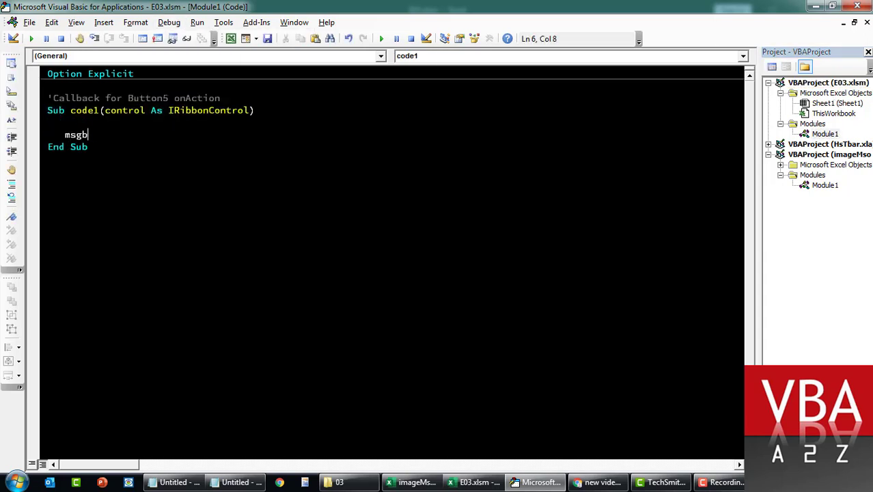
key("Backspace")
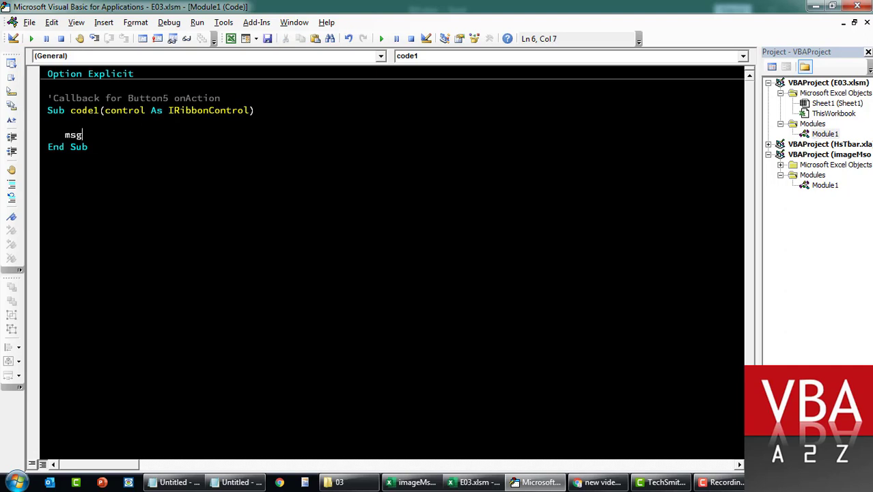
type("box \"sa")
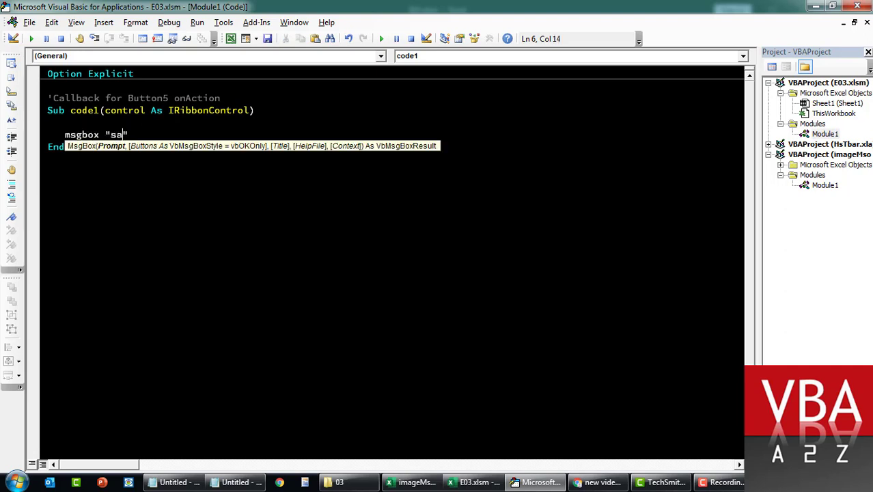
type("mple qat button\"")
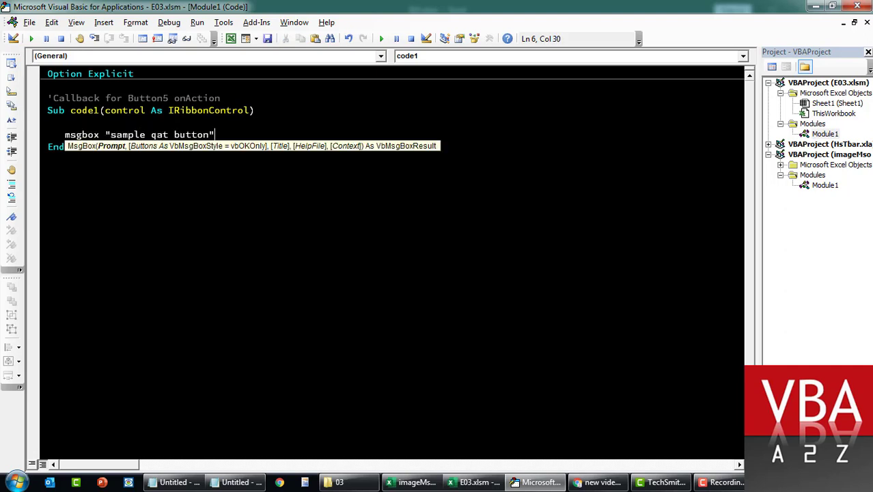
left_click(472, 482)
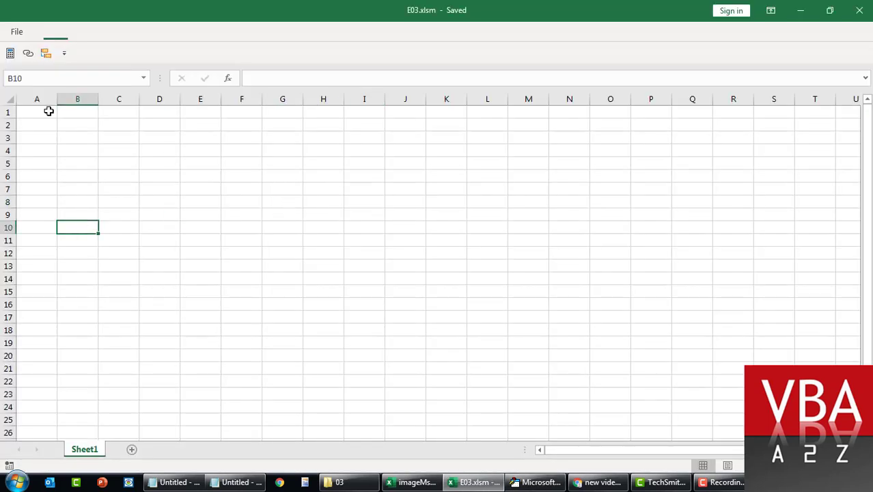
Step: Run the Grouping QAT button and dismiss the 'sample qat button' message
left_click(46, 52)
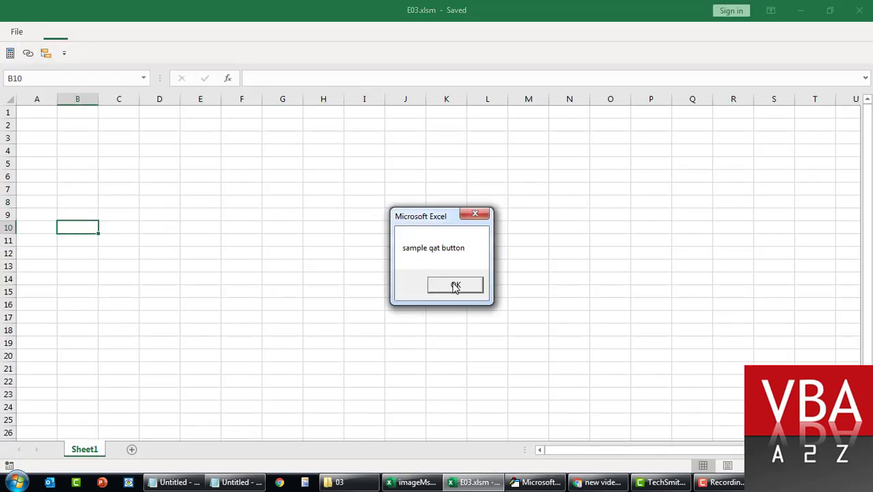
left_click(455, 285)
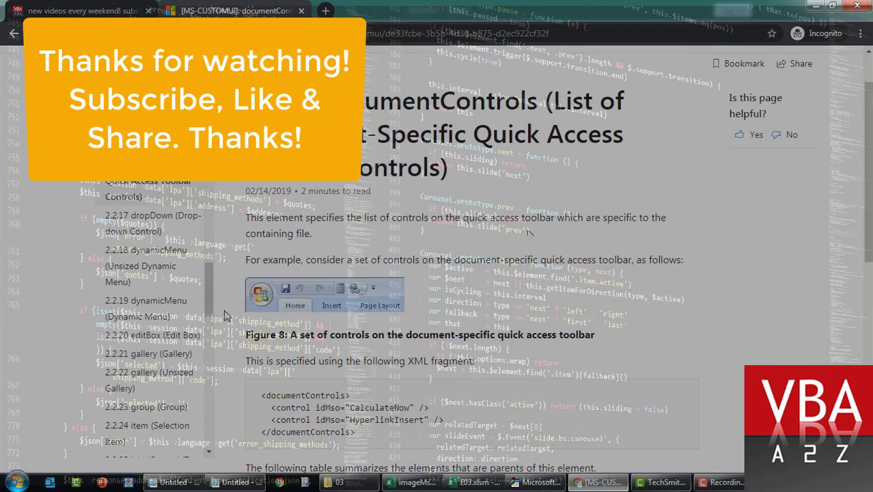
scroll("up", 3)
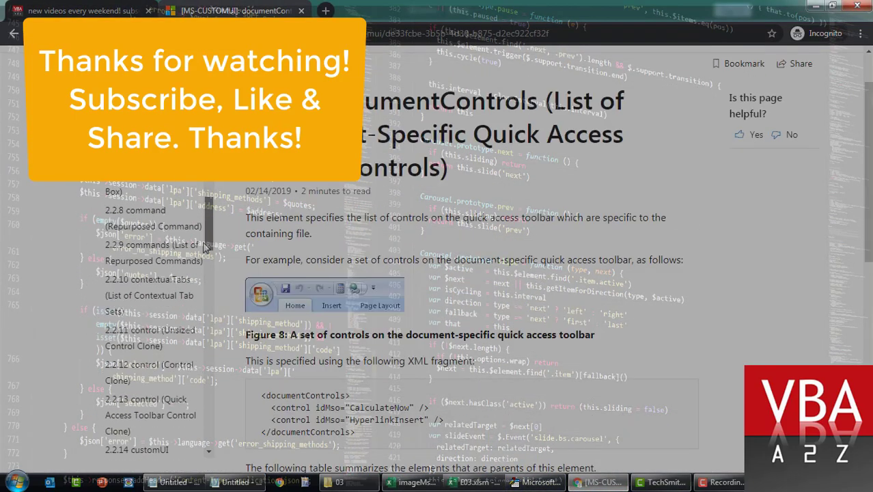
scroll("down", 3)
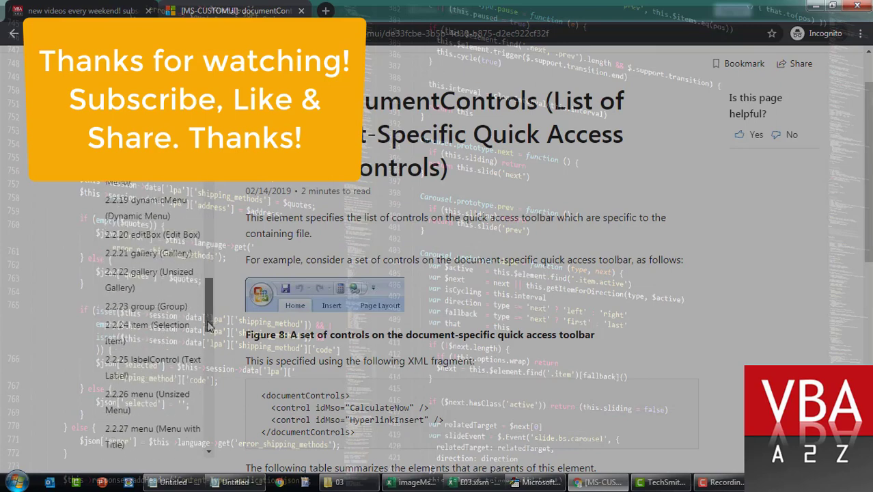
scroll("down", 3)
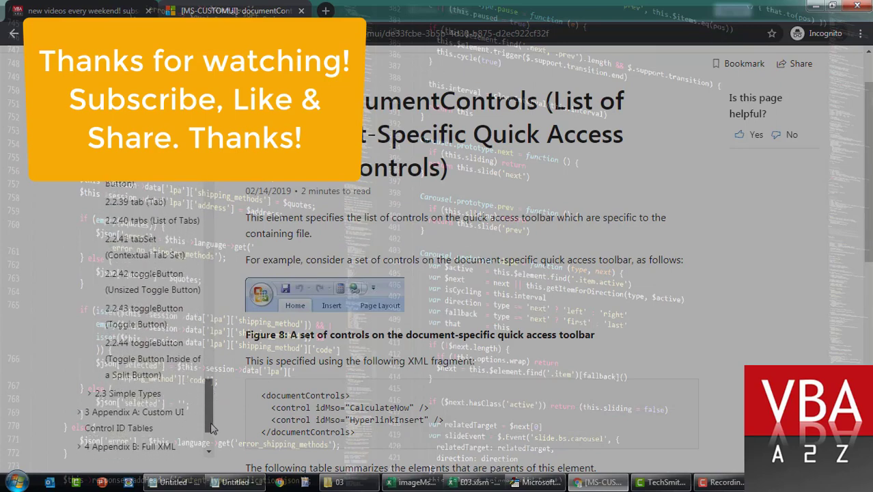
scroll("up", 3)
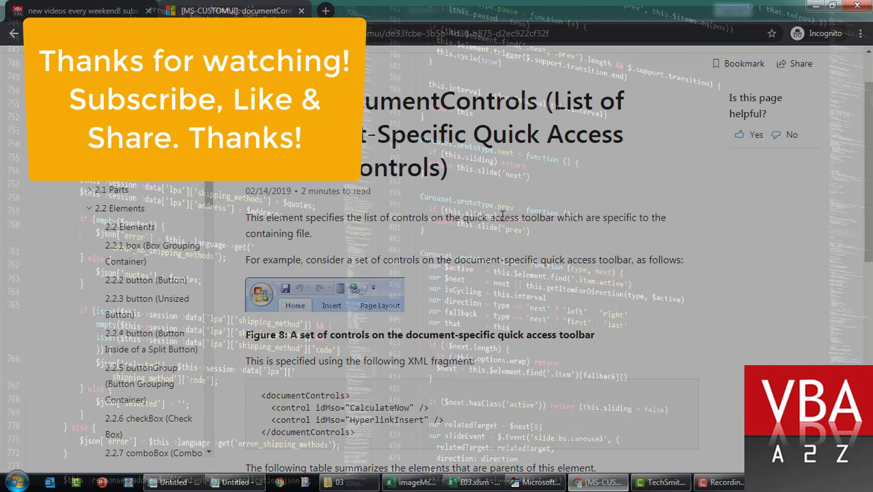
mouse_move(611, 247)
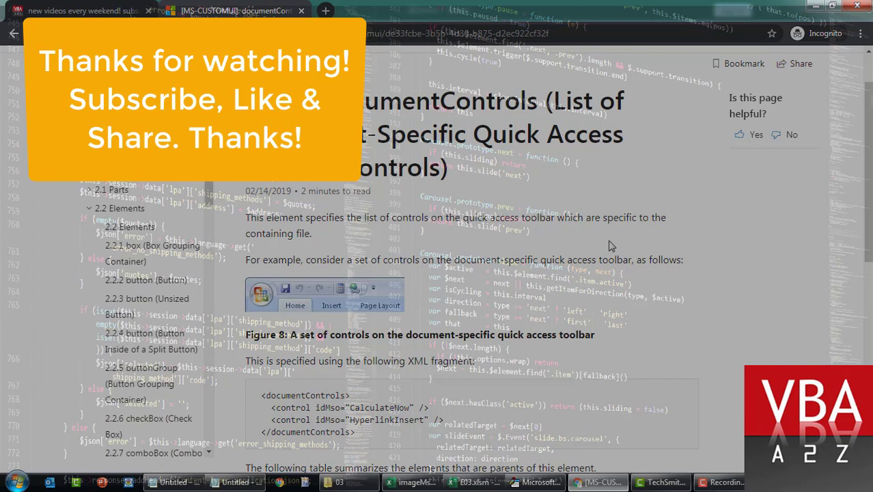